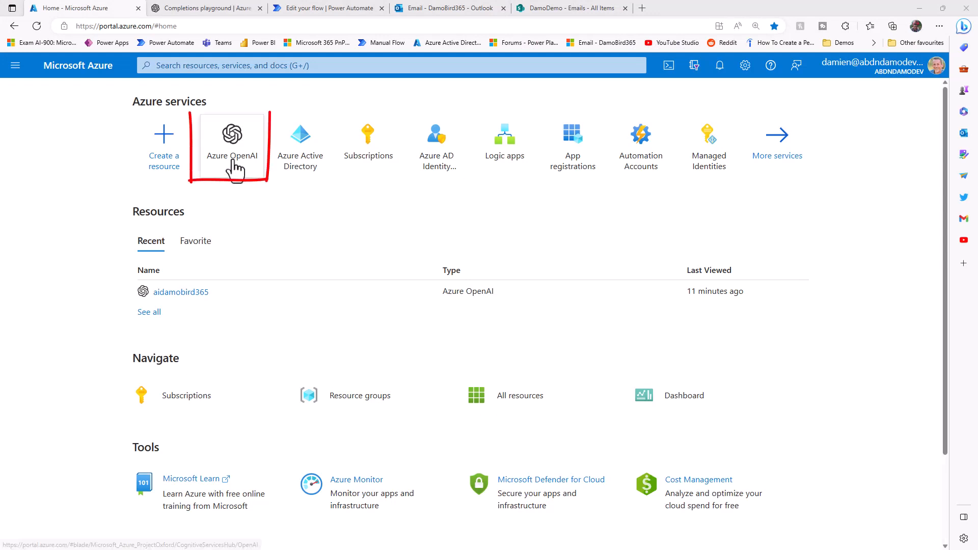
Open the aidamobird365 Azure OpenAI resource's Keys and Endpoint page.
{"action": "left_click", "coordinate": [232, 134]}
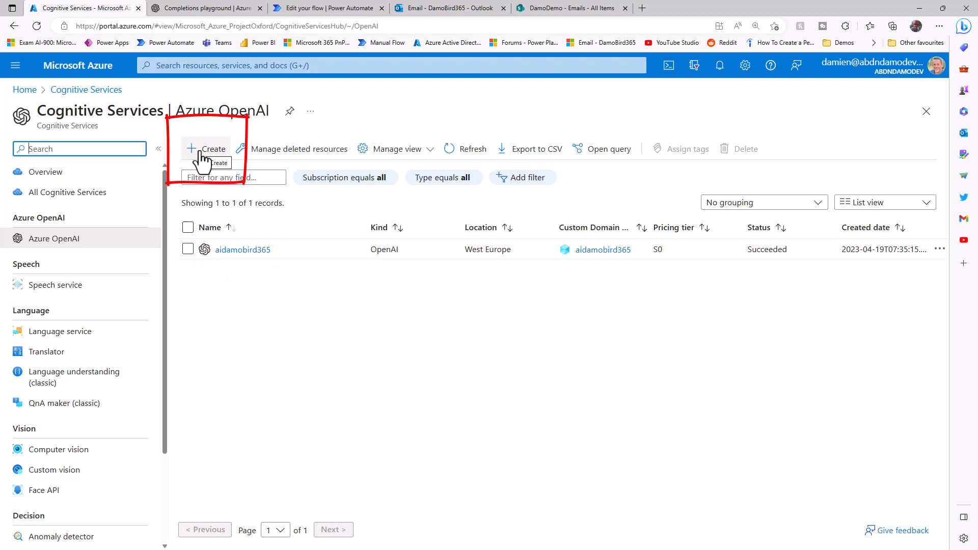
{"action": "left_click", "coordinate": [242, 249]}
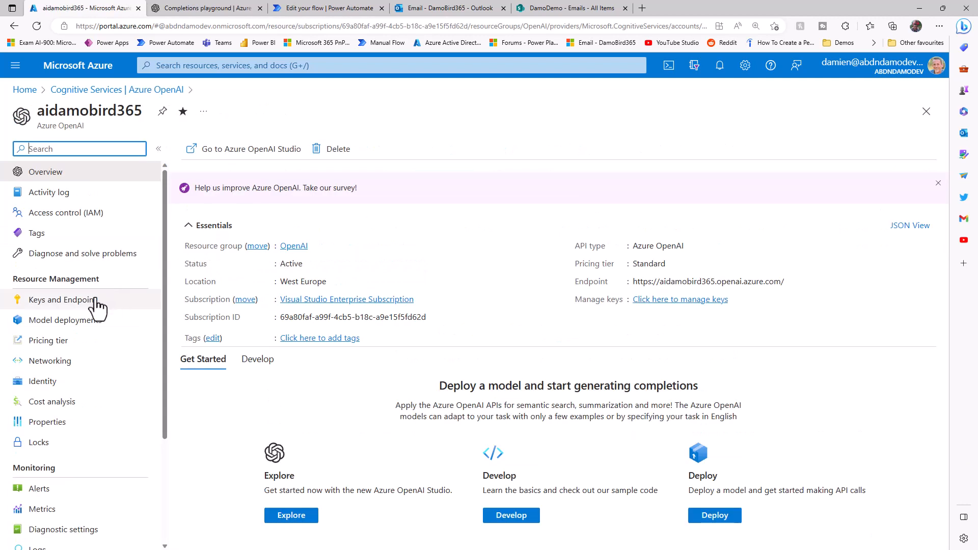
{"action": "left_click", "coordinate": [62, 299]}
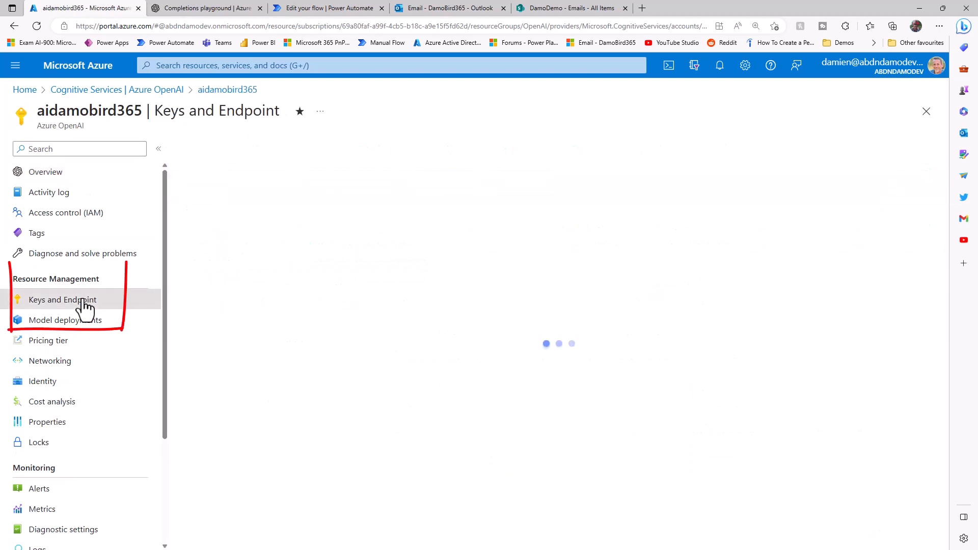
{"action": "left_click", "coordinate": [62, 299]}
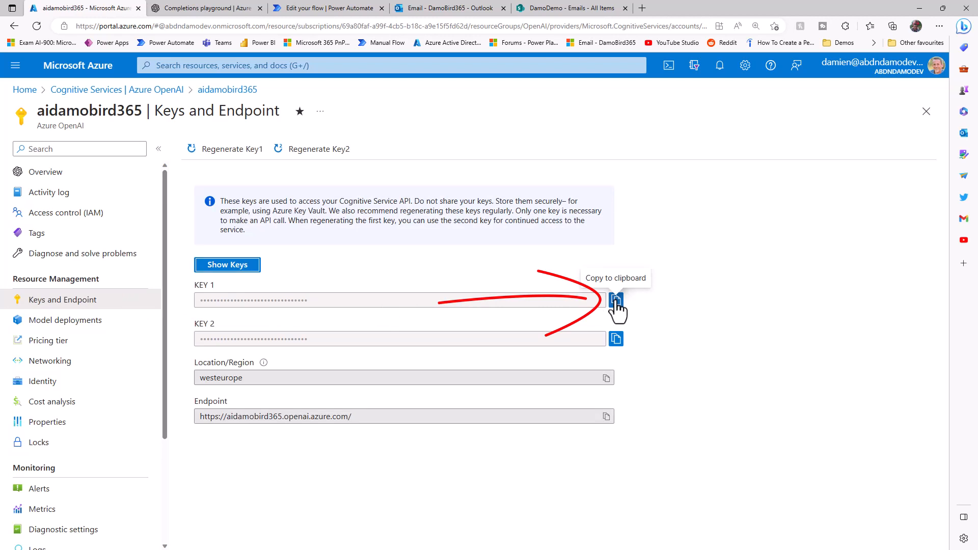
Copy KEY 1, review the model deployments, and return to the resource overview.
{"action": "left_click", "coordinate": [65, 320]}
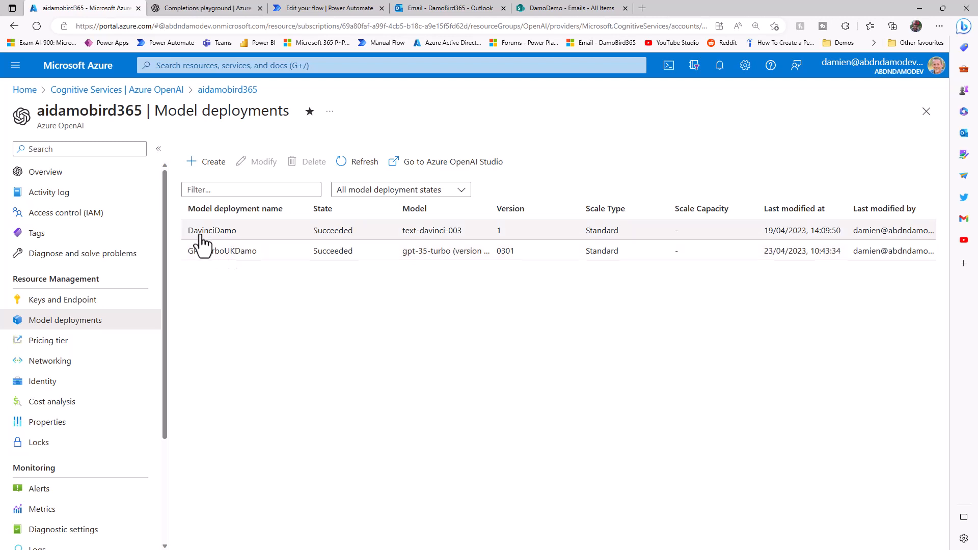
{"action": "left_click", "coordinate": [44, 171]}
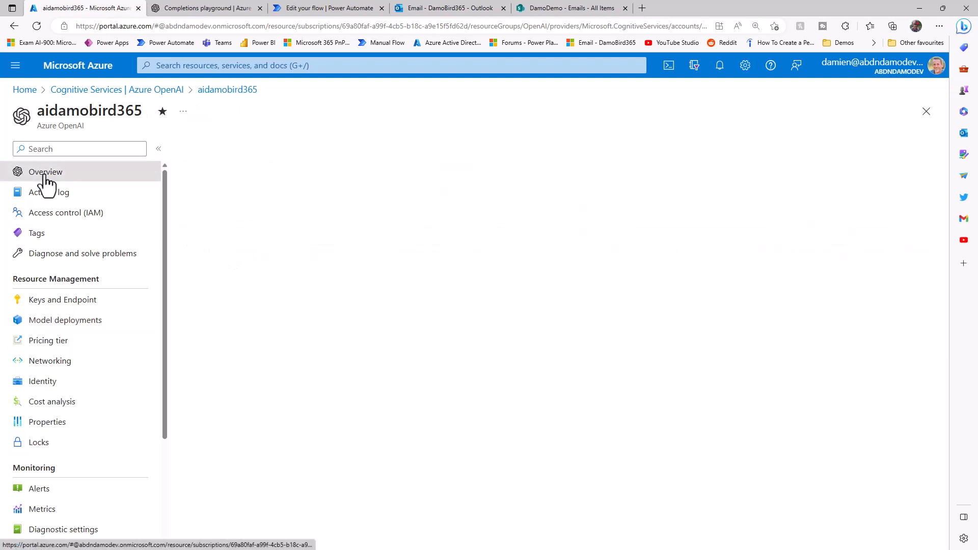
{"action": "left_click", "coordinate": [45, 172]}
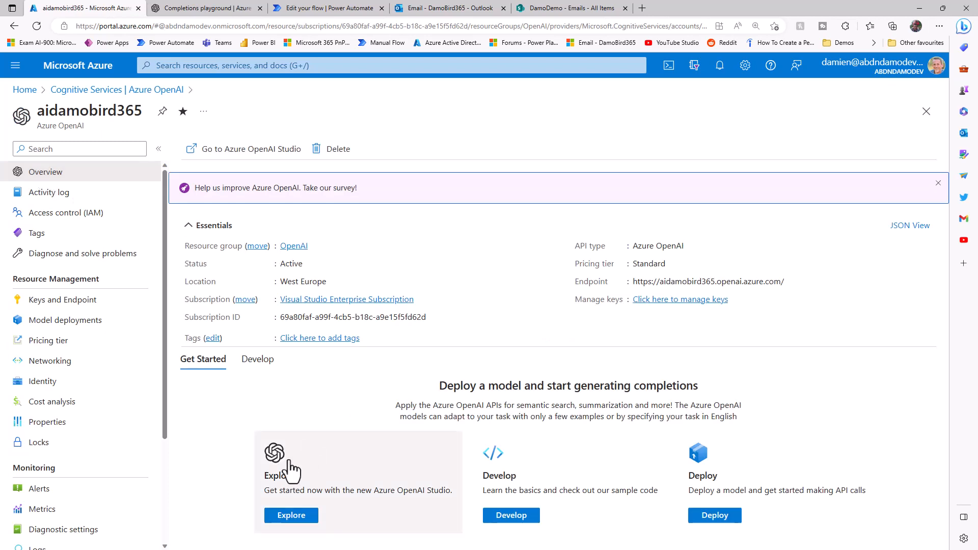
{"action": "mouse_move", "coordinate": [739, 490]}
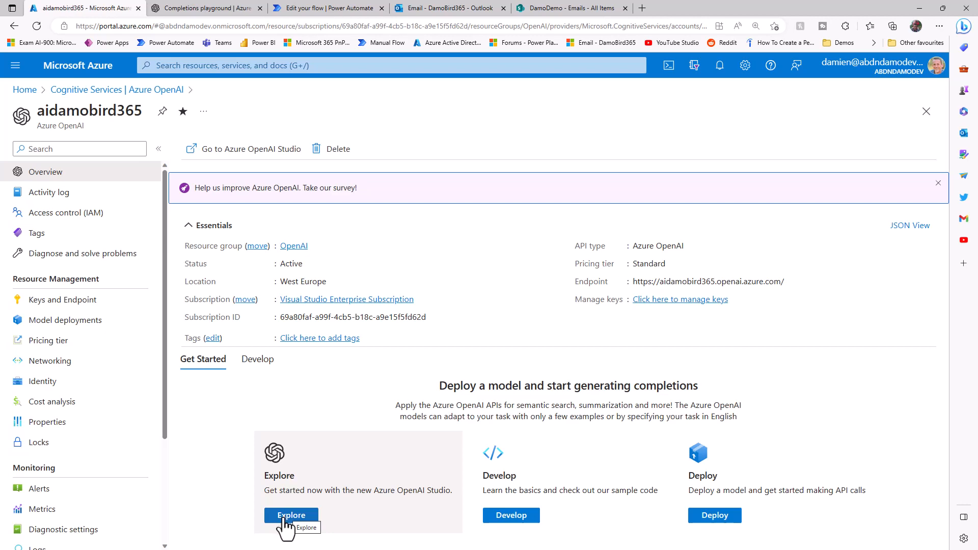
Generate a JSON completion in Azure OpenAI Studio's playground using the DavinciDamo deployment.
{"action": "left_click", "coordinate": [291, 514]}
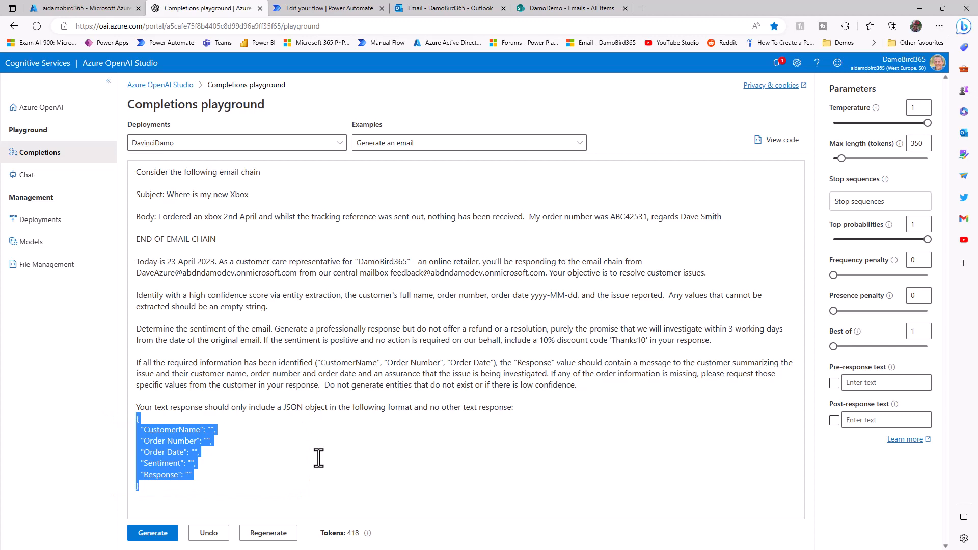
{"action": "mouse_move", "coordinate": [312, 465]}
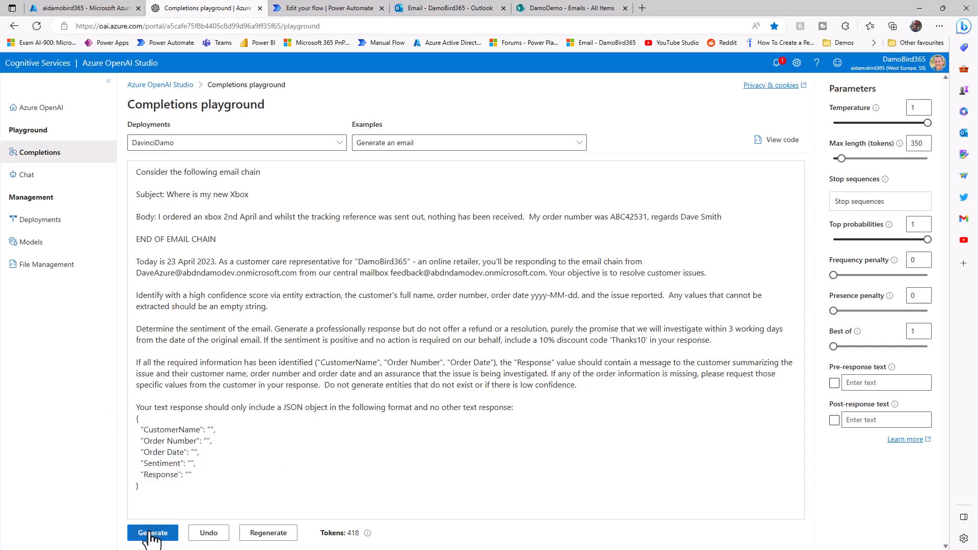
{"action": "left_click", "coordinate": [152, 533]}
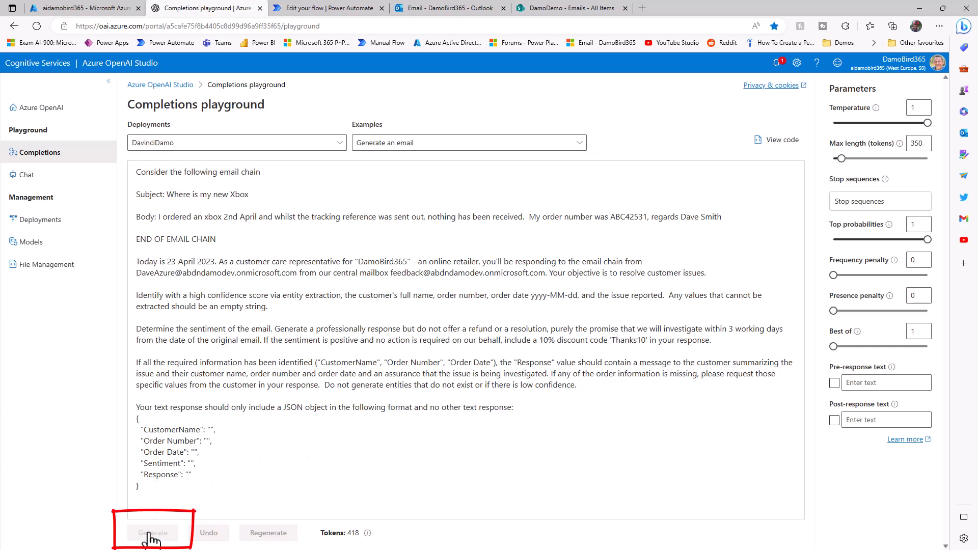
{"action": "left_click", "coordinate": [153, 533]}
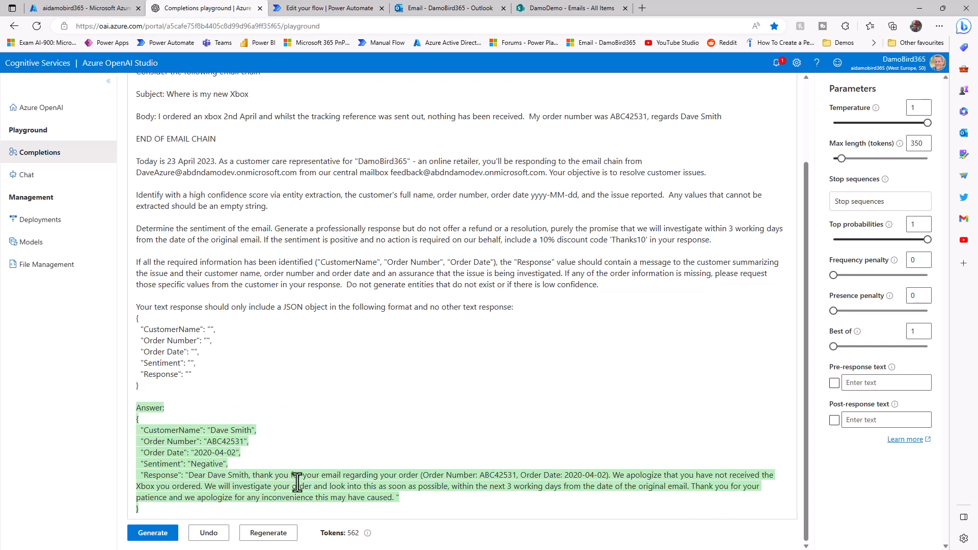
{"action": "left_click", "coordinate": [324, 8]}
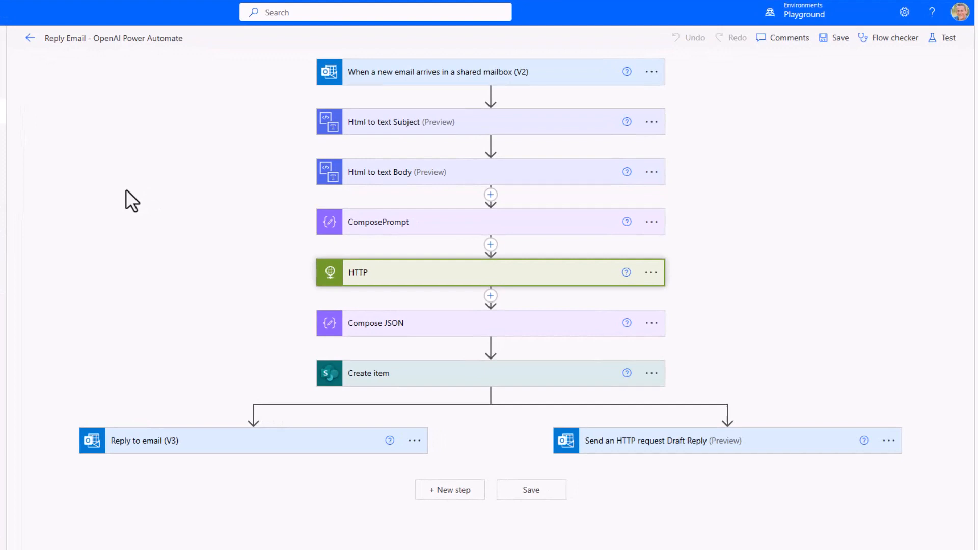
{"action": "mouse_move", "coordinate": [381, 103]}
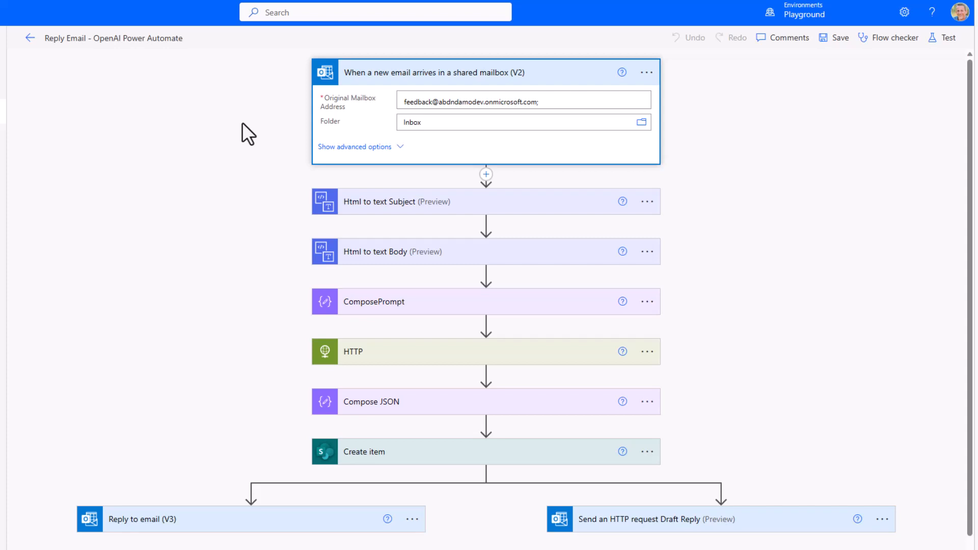
Expand the Html to text Subject and Body steps and scroll through the ComposePrompt prompt.
{"action": "left_click", "coordinate": [396, 201]}
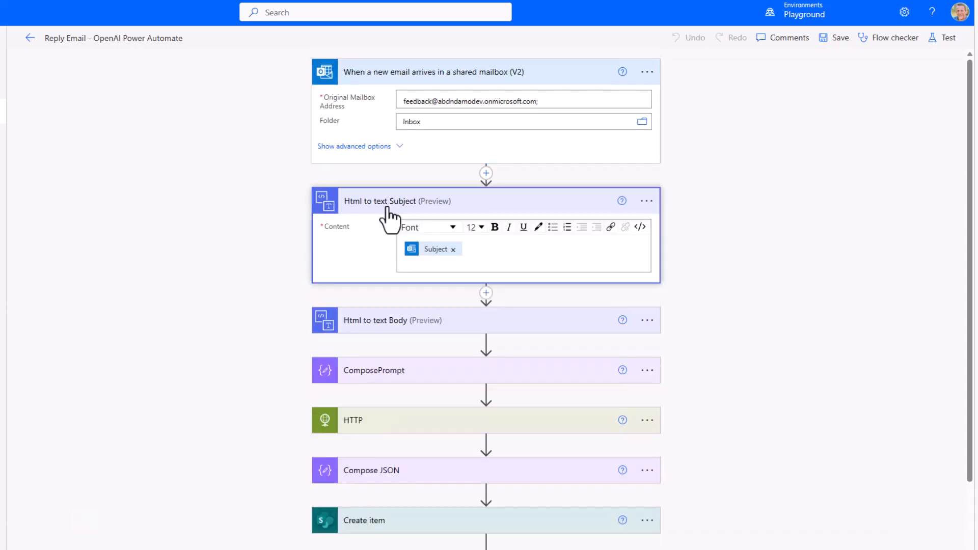
{"action": "left_click", "coordinate": [393, 320]}
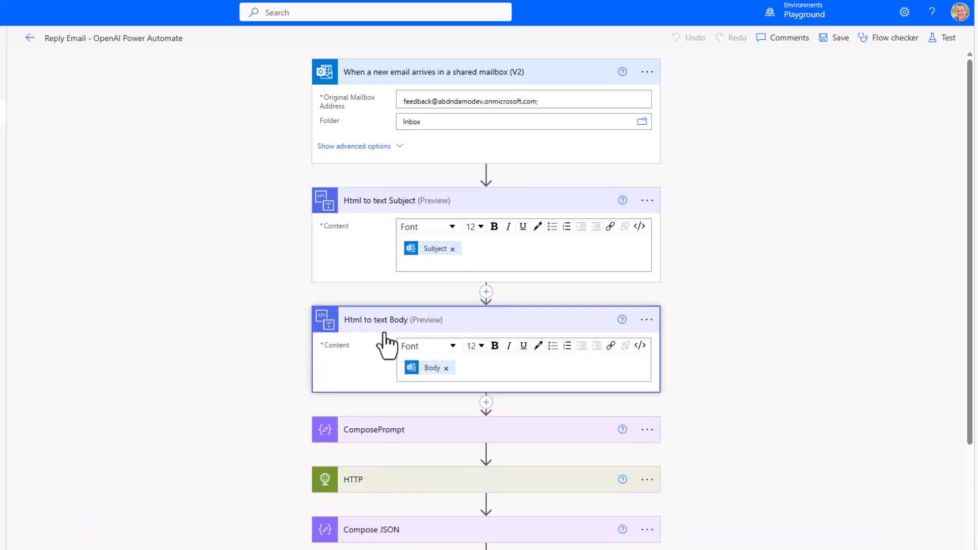
{"action": "mouse_move", "coordinate": [434, 248]}
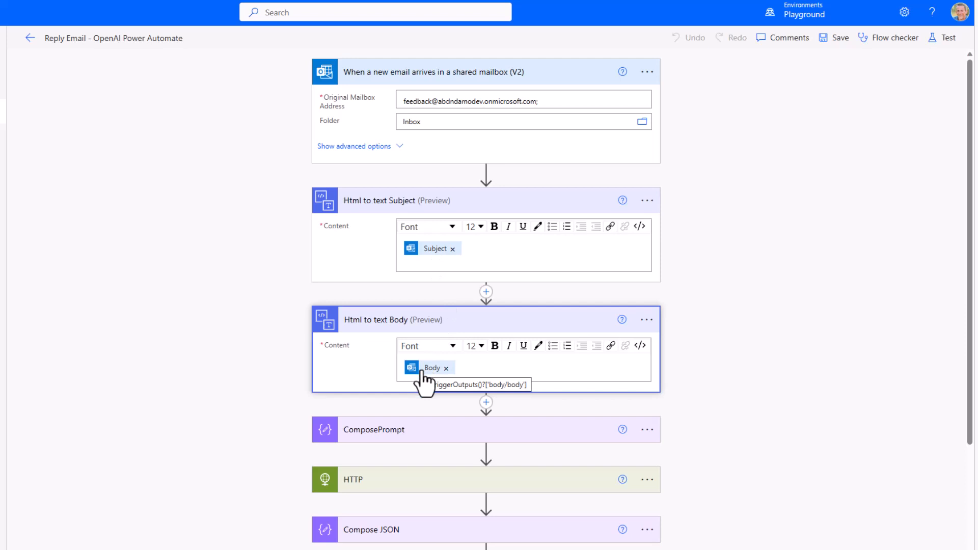
{"action": "mouse_move", "coordinate": [188, 306]}
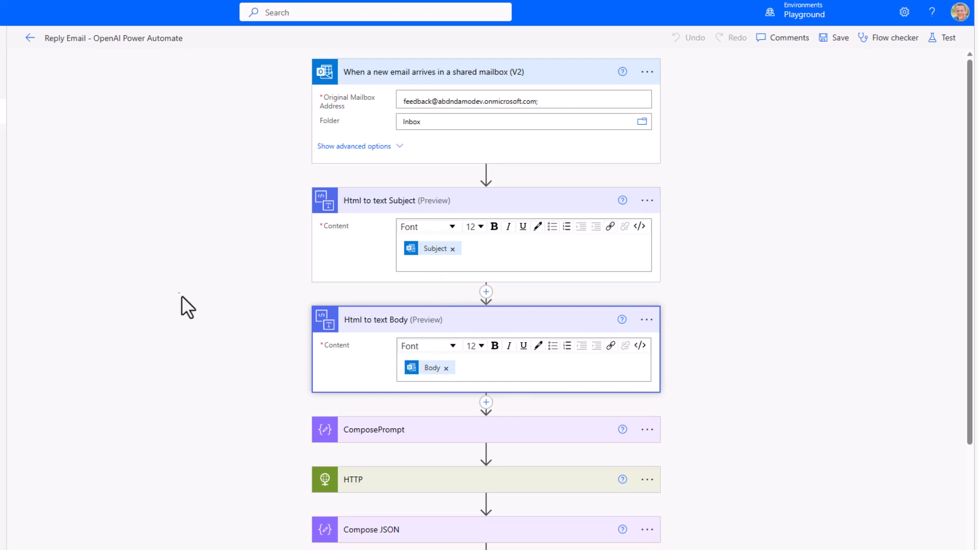
{"action": "scroll", "scroll_direction": "down", "scroll_amount": 3}
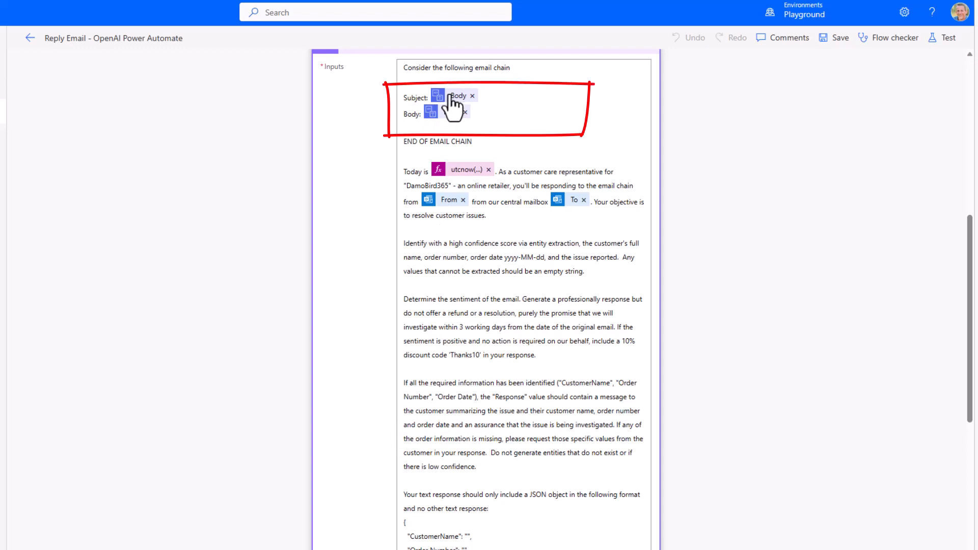
{"action": "mouse_move", "coordinate": [465, 184]}
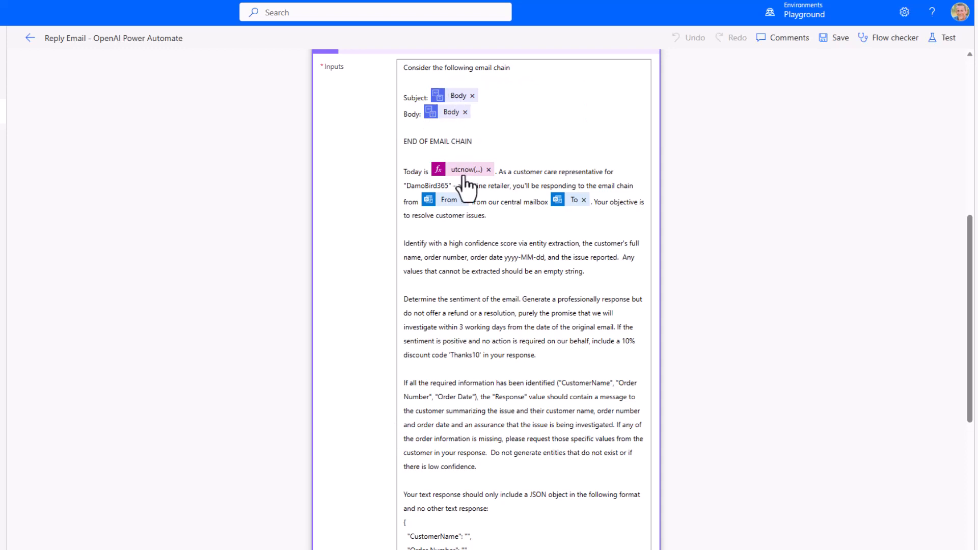
{"action": "mouse_move", "coordinate": [463, 169]}
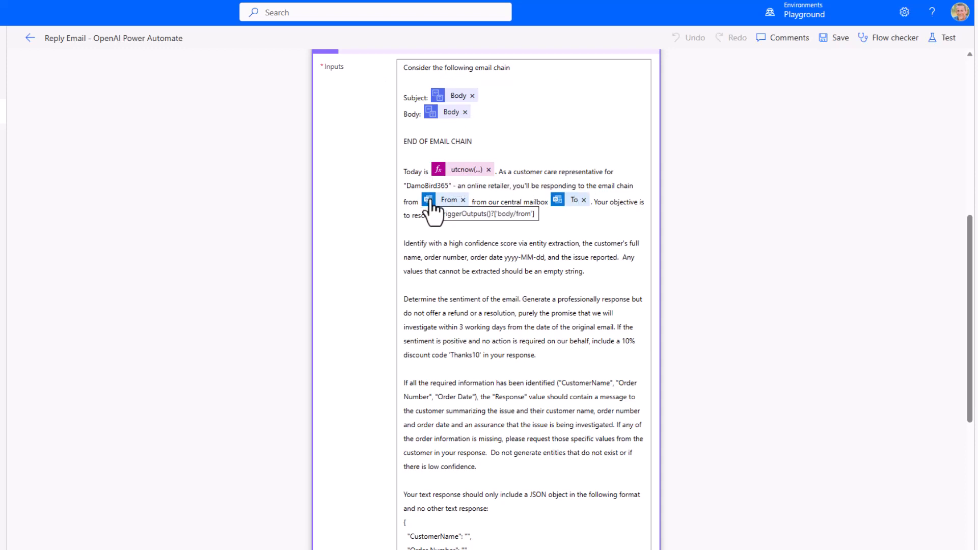
{"action": "mouse_move", "coordinate": [572, 215]}
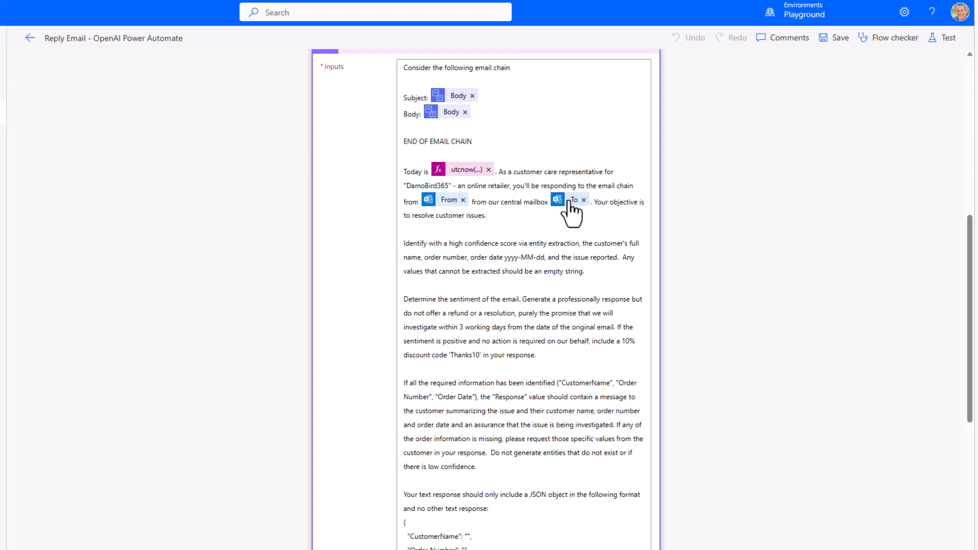
{"action": "mouse_move", "coordinate": [573, 200]}
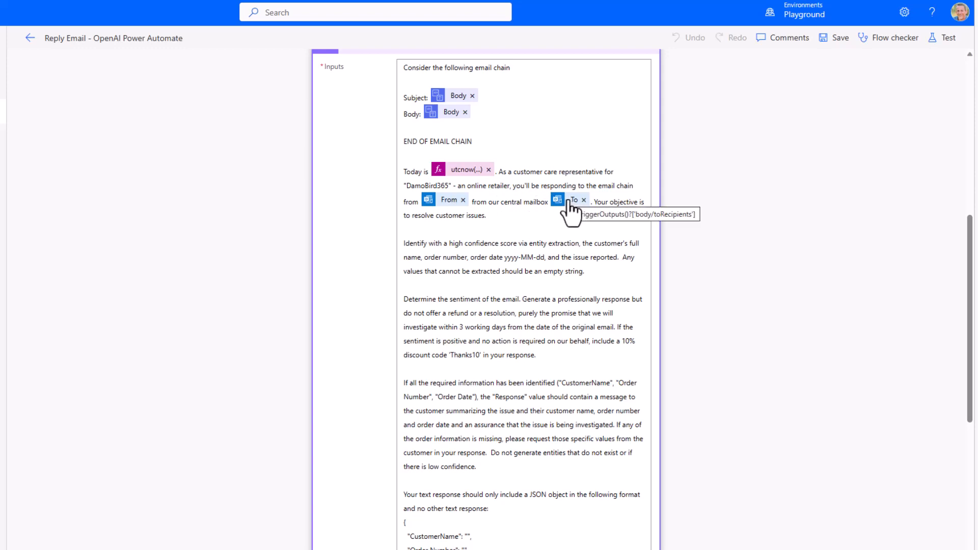
{"action": "scroll", "scroll_direction": "down", "scroll_amount": 3}
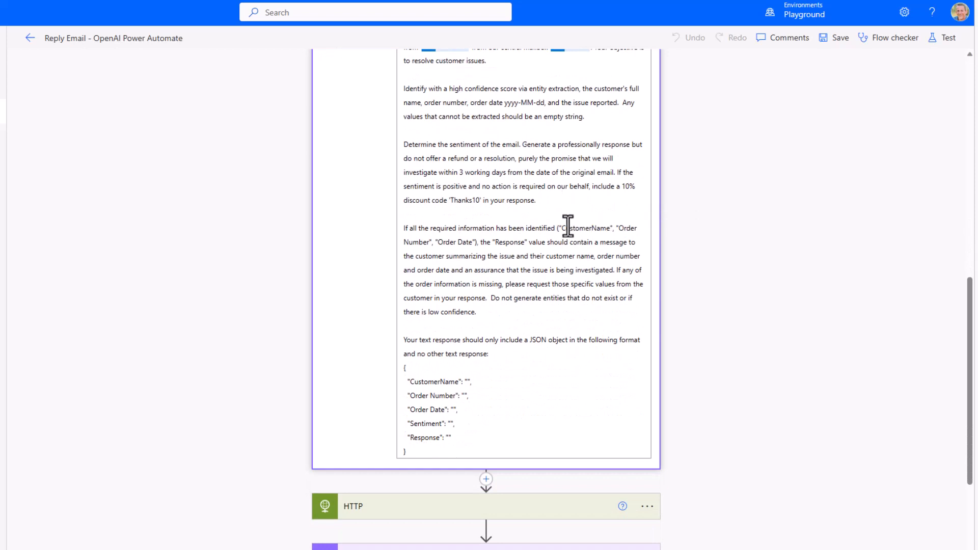
Expand the HTTP action and inspect its api-key header and ComposePrompt request body.
{"action": "left_click", "coordinate": [474, 506]}
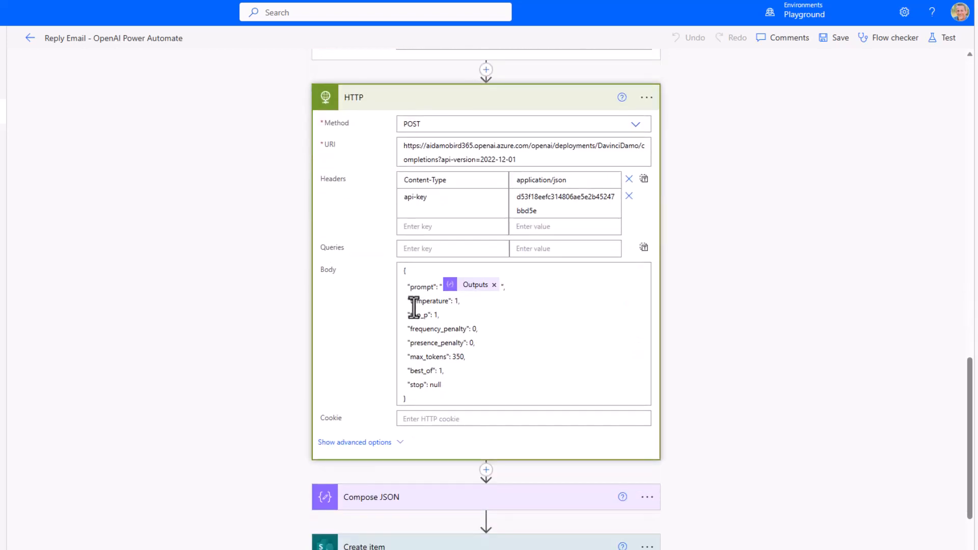
{"action": "mouse_move", "coordinate": [530, 199]}
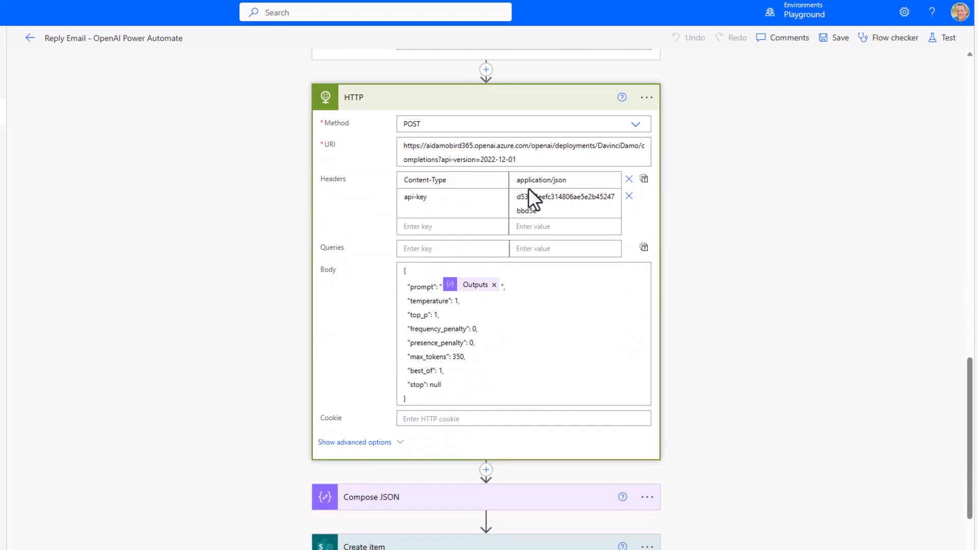
{"action": "mouse_move", "coordinate": [566, 159]}
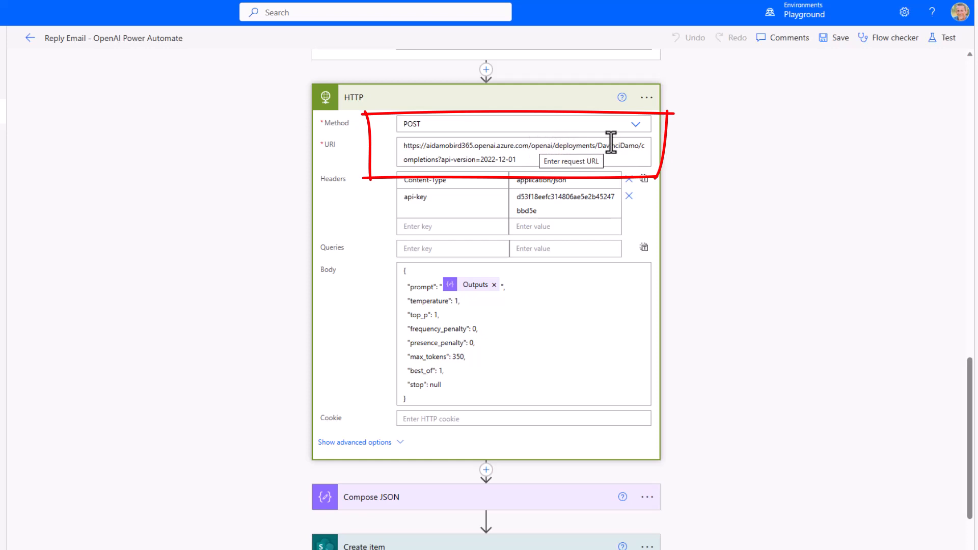
{"action": "left_click", "coordinate": [564, 198]}
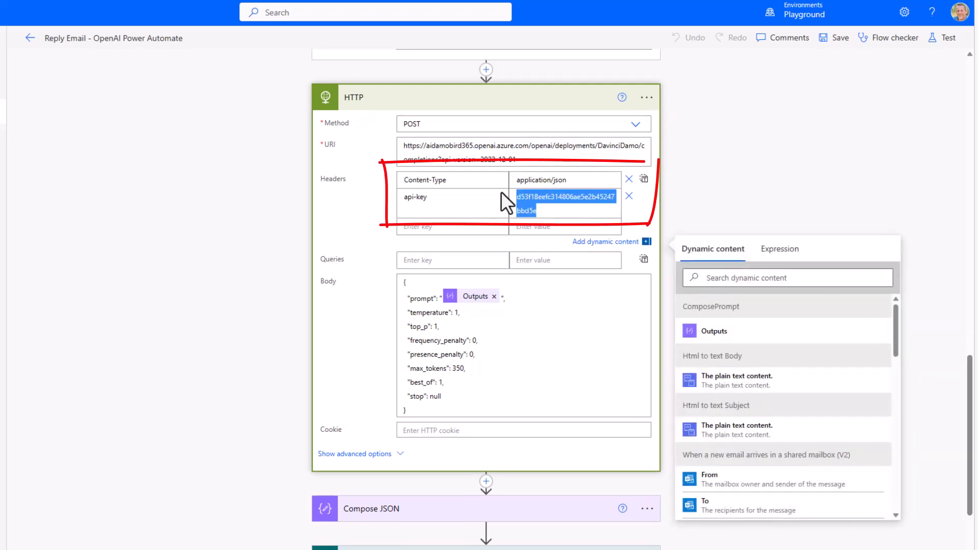
{"action": "mouse_move", "coordinate": [433, 298]}
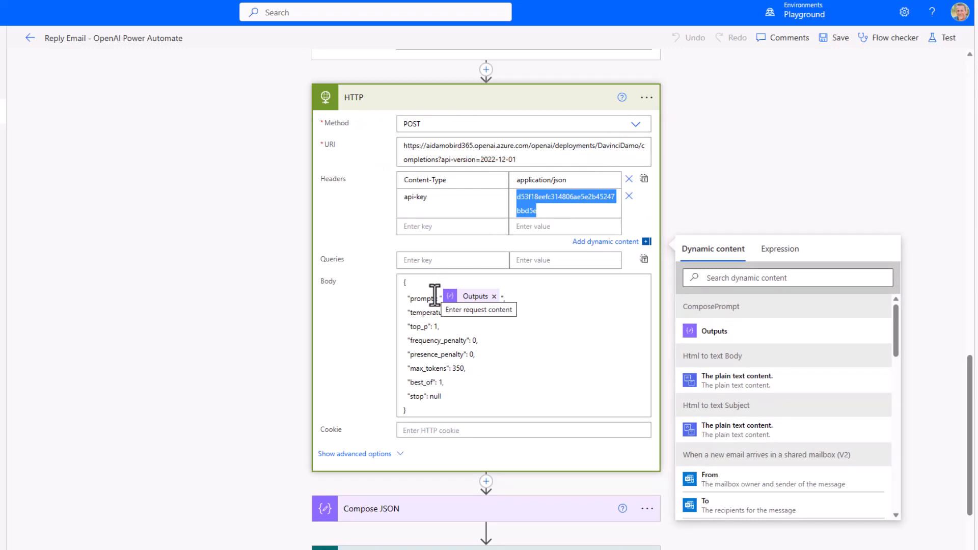
{"action": "mouse_move", "coordinate": [446, 278]}
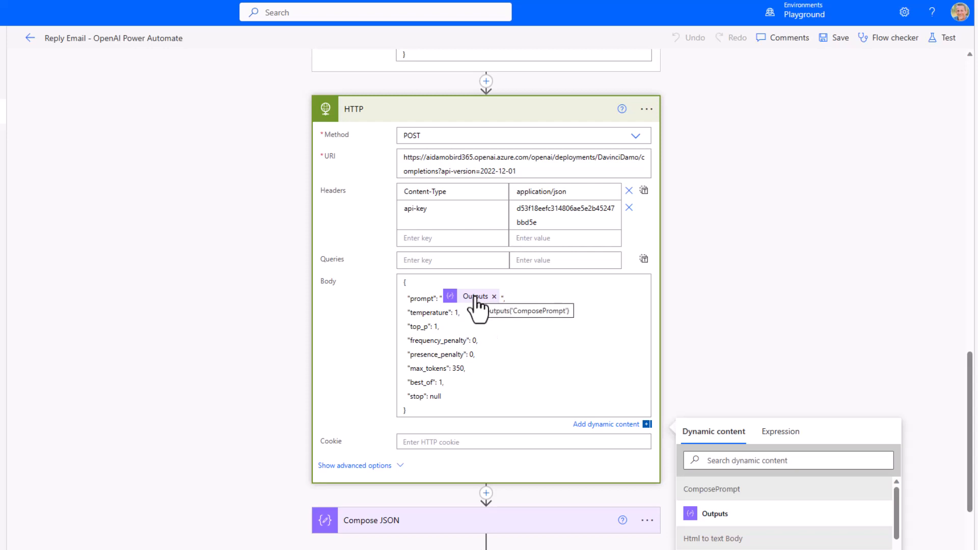
{"action": "mouse_move", "coordinate": [473, 309]}
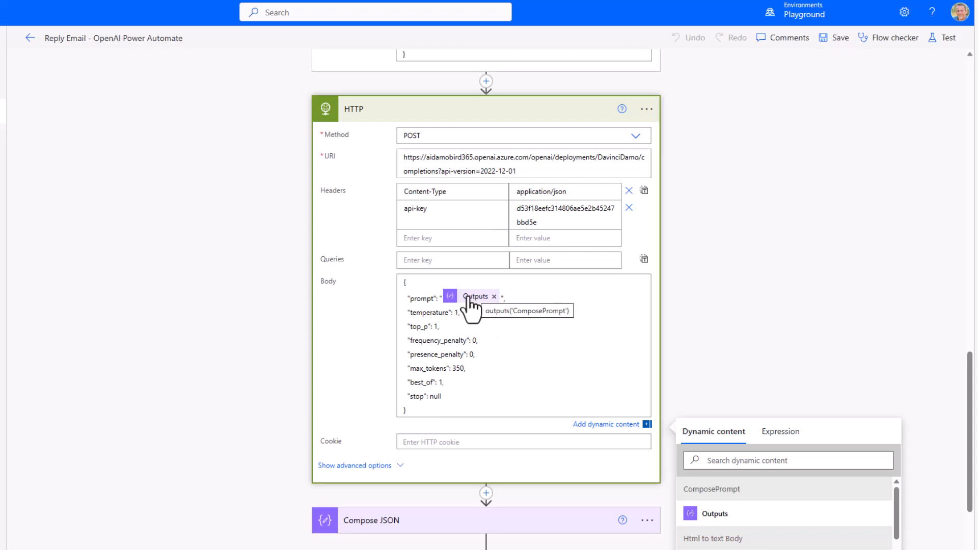
{"action": "scroll", "scroll_direction": "down", "scroll_amount": 3}
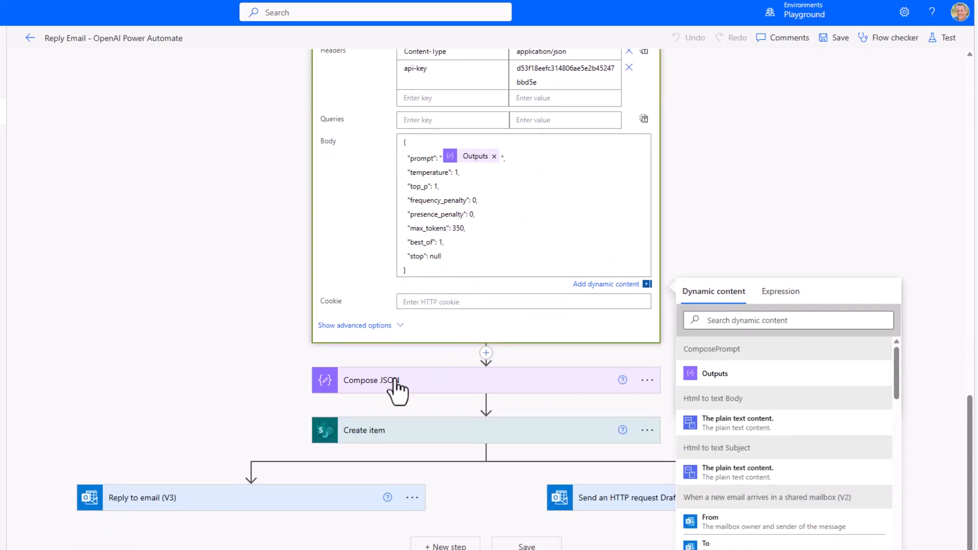
Expand Compose JSON and Create item to review the customer, order and sentiment mappings.
{"action": "left_click", "coordinate": [372, 380]}
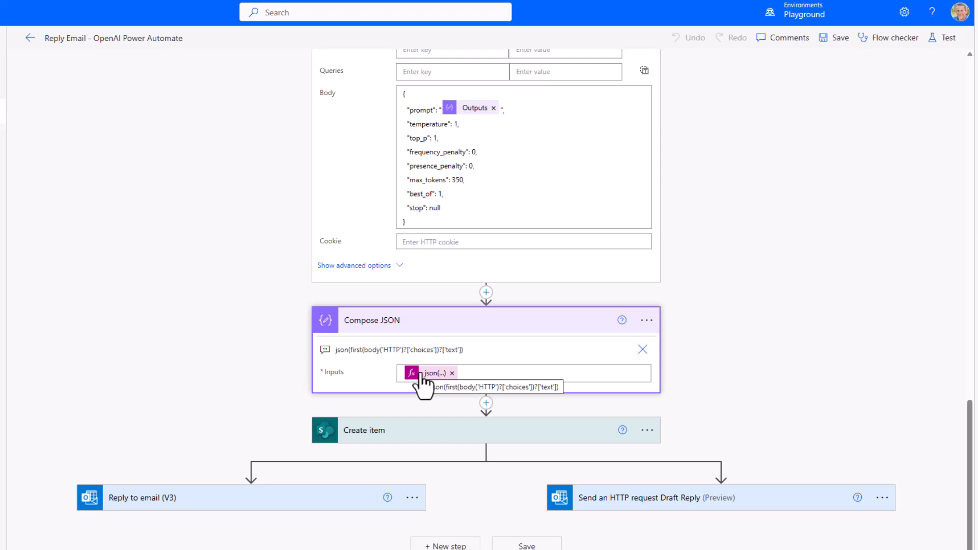
{"action": "left_click", "coordinate": [364, 429]}
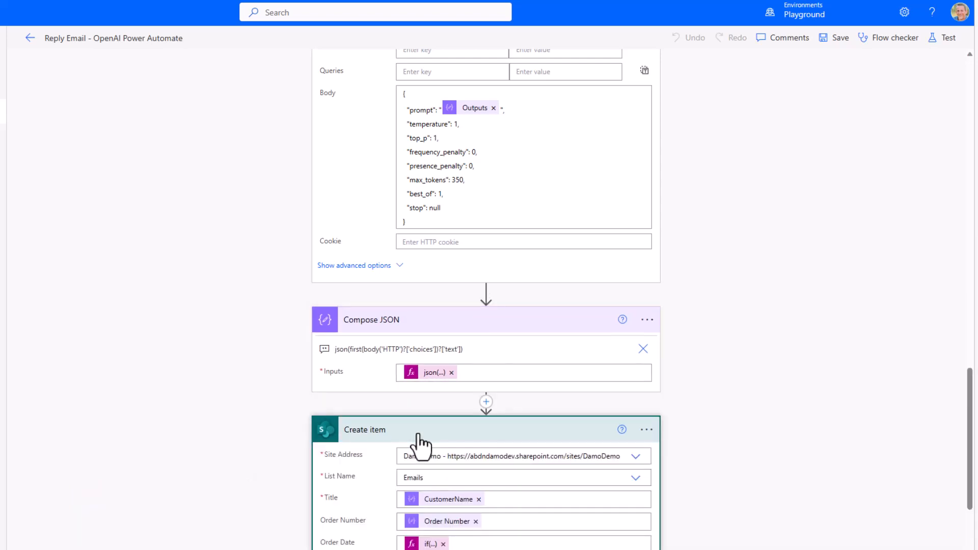
{"action": "scroll", "scroll_direction": "down", "scroll_amount": 3}
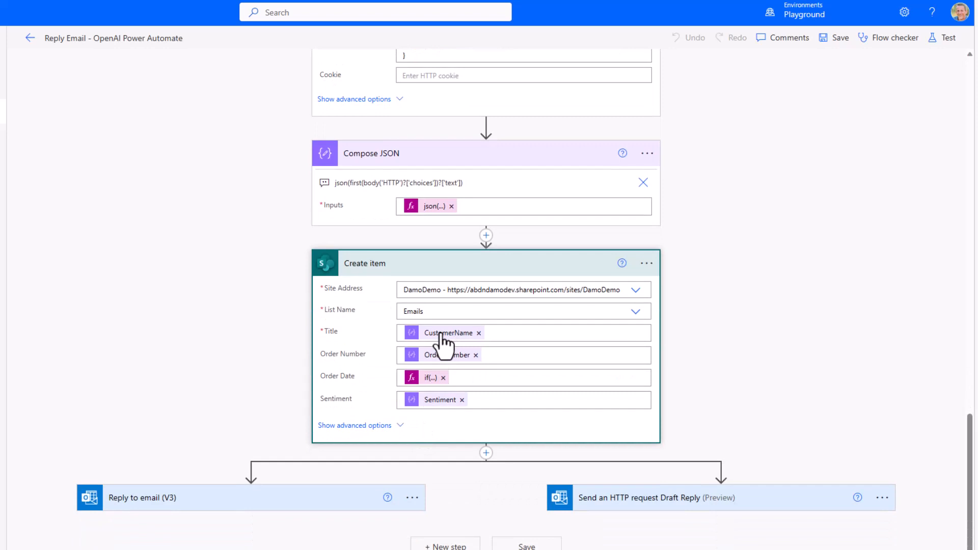
{"action": "mouse_move", "coordinate": [450, 332]}
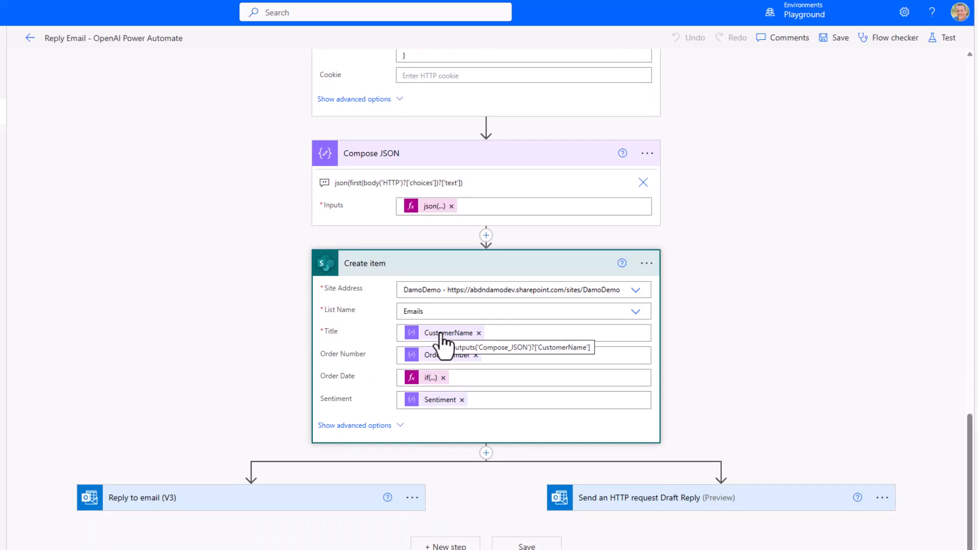
{"action": "mouse_move", "coordinate": [439, 362]}
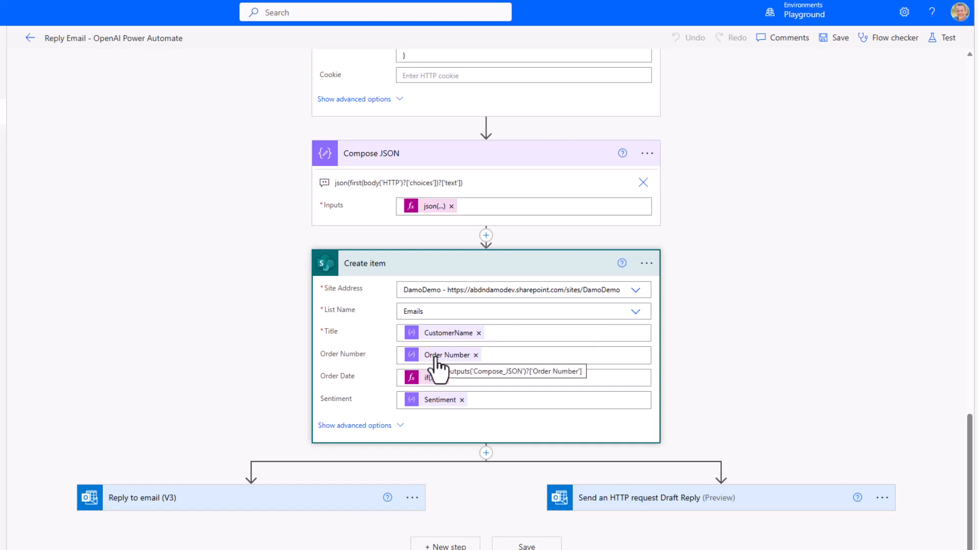
{"action": "mouse_move", "coordinate": [432, 378]}
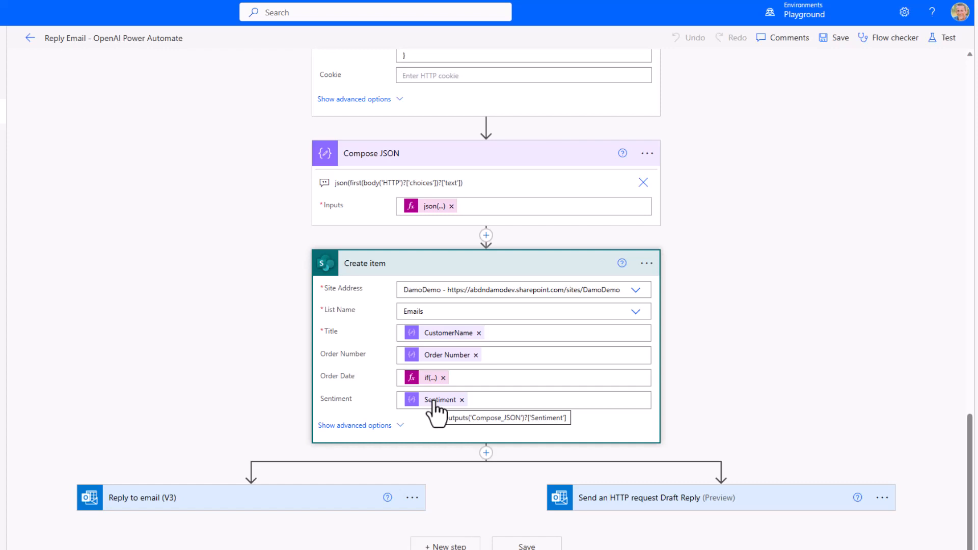
{"action": "mouse_move", "coordinate": [677, 520]}
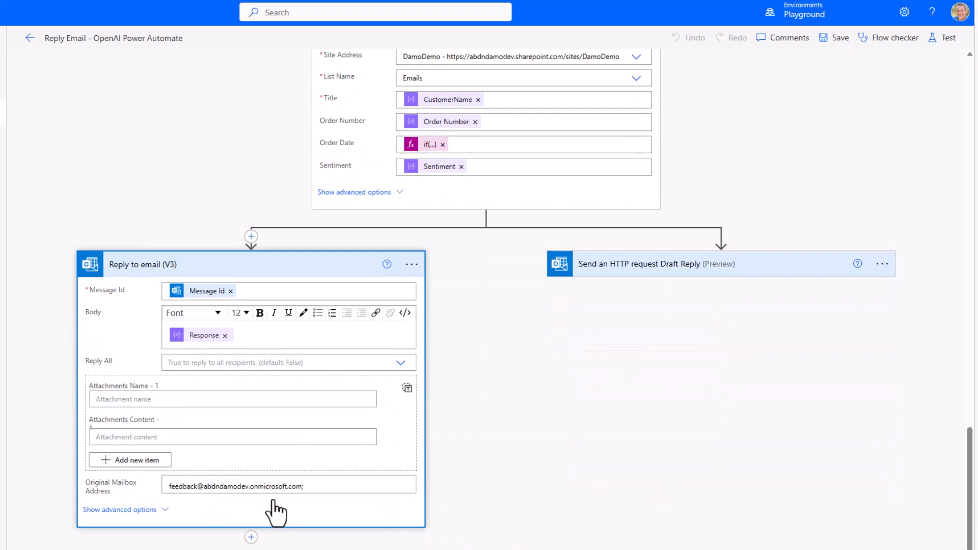
{"action": "mouse_move", "coordinate": [262, 465]}
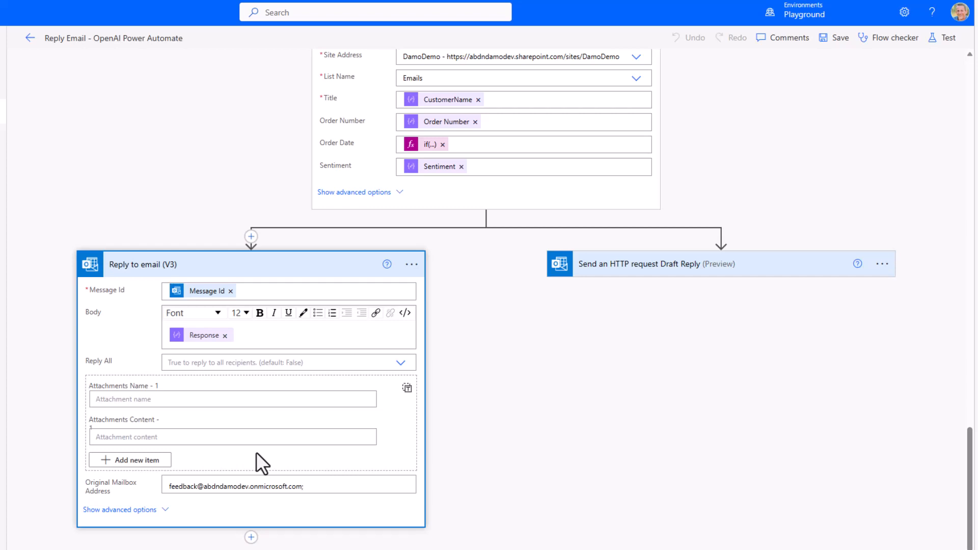
{"action": "mouse_move", "coordinate": [200, 335]}
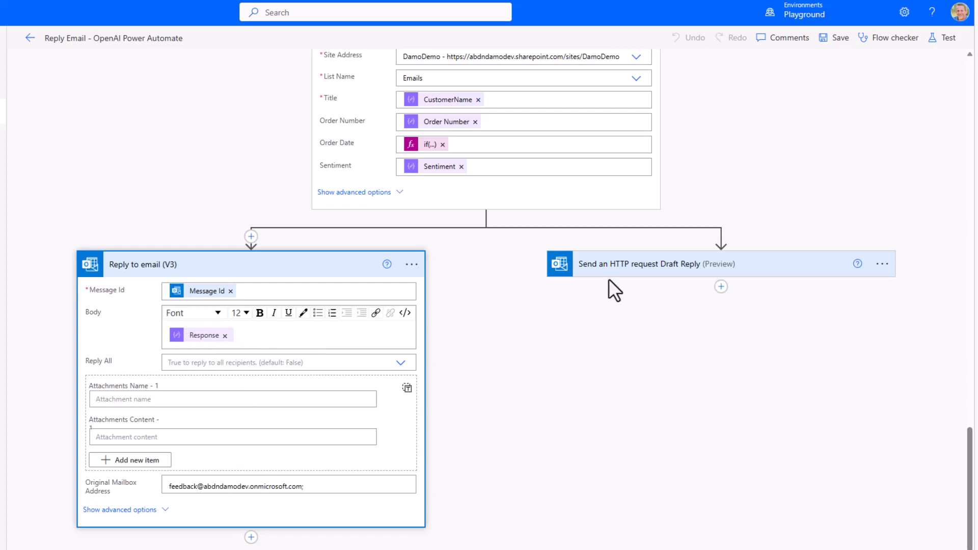
Expand the Draft Reply HTTP request step, then switch to the Outlook mailbox.
{"action": "left_click", "coordinate": [656, 264]}
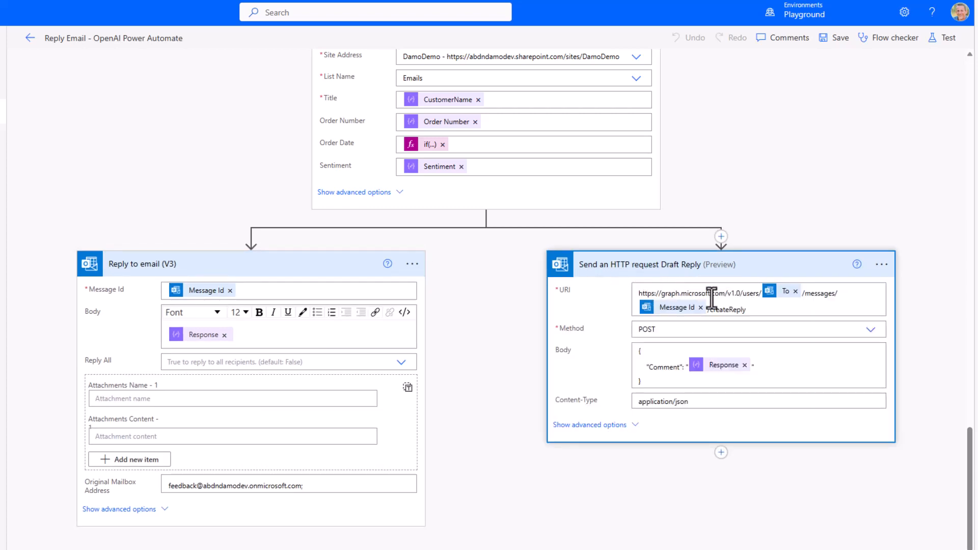
{"action": "mouse_move", "coordinate": [736, 310]}
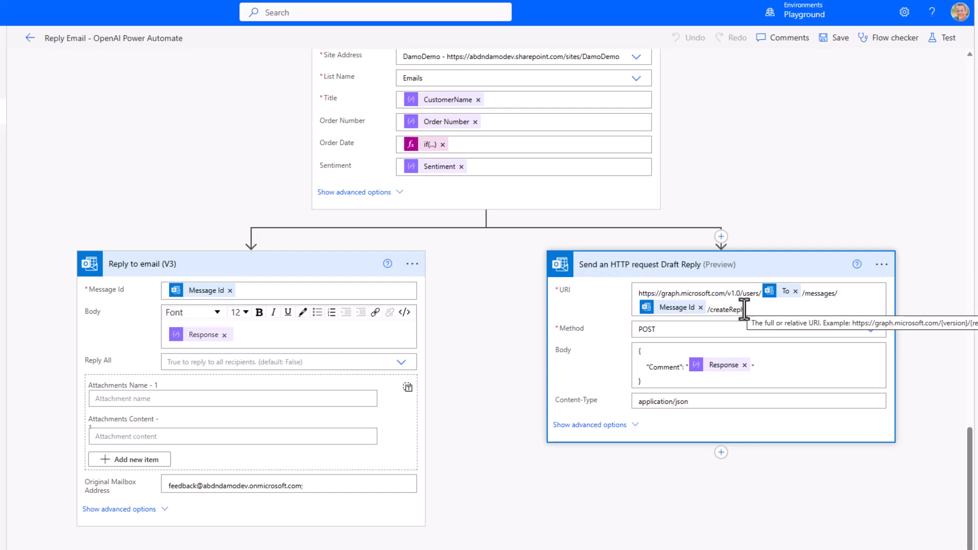
{"action": "mouse_move", "coordinate": [724, 364]}
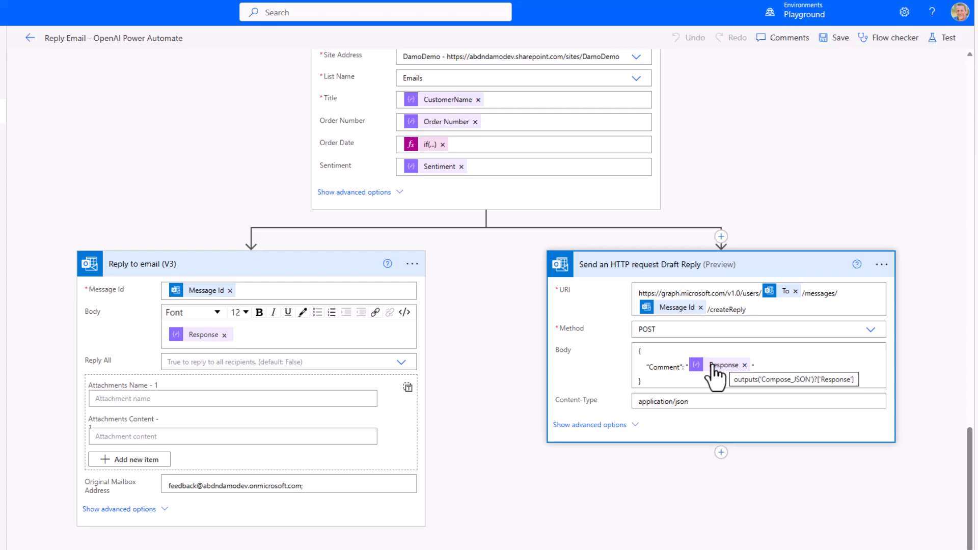
{"action": "left_click", "coordinate": [450, 8]}
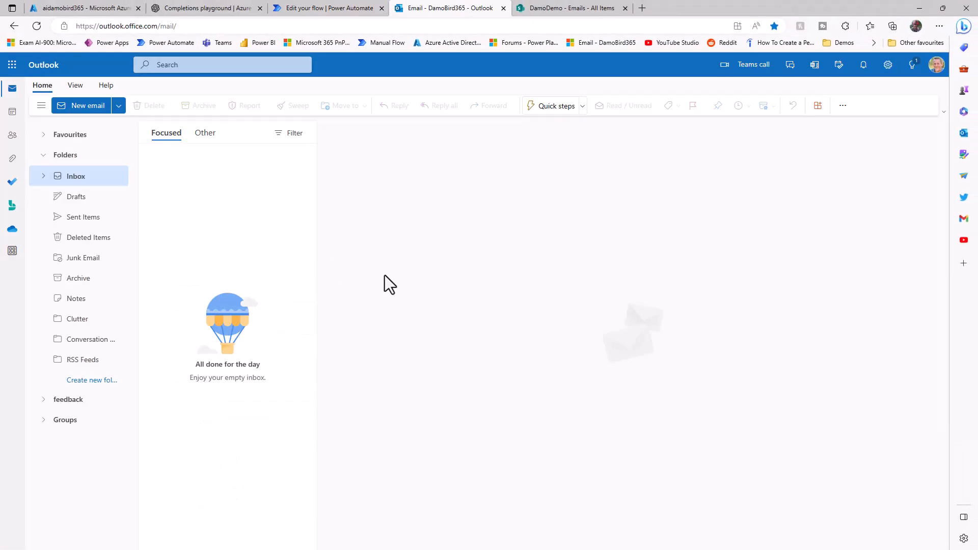
{"action": "mouse_move", "coordinate": [208, 192]}
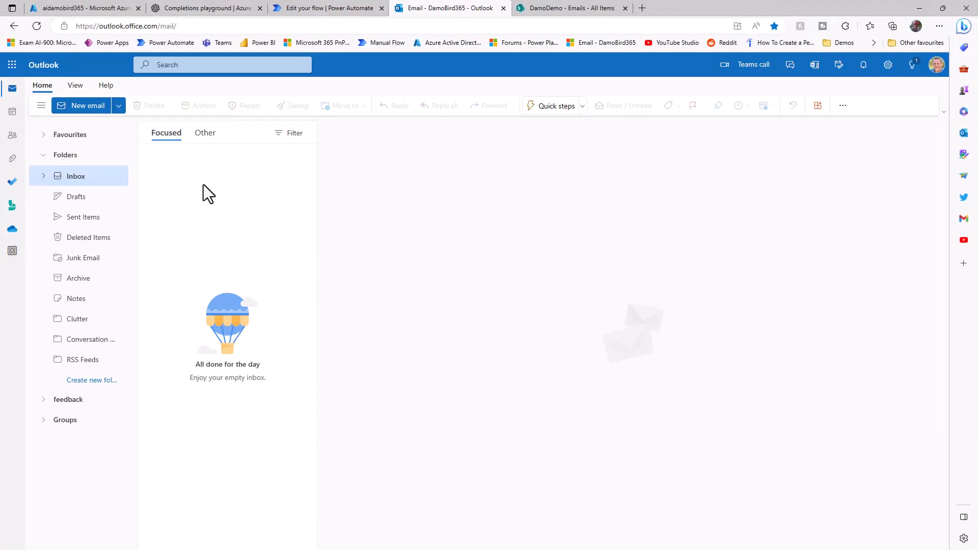
Check the feedback mailbox's Inbox and Drafts, then view the SharePoint Emails list.
{"action": "left_click", "coordinate": [44, 400]}
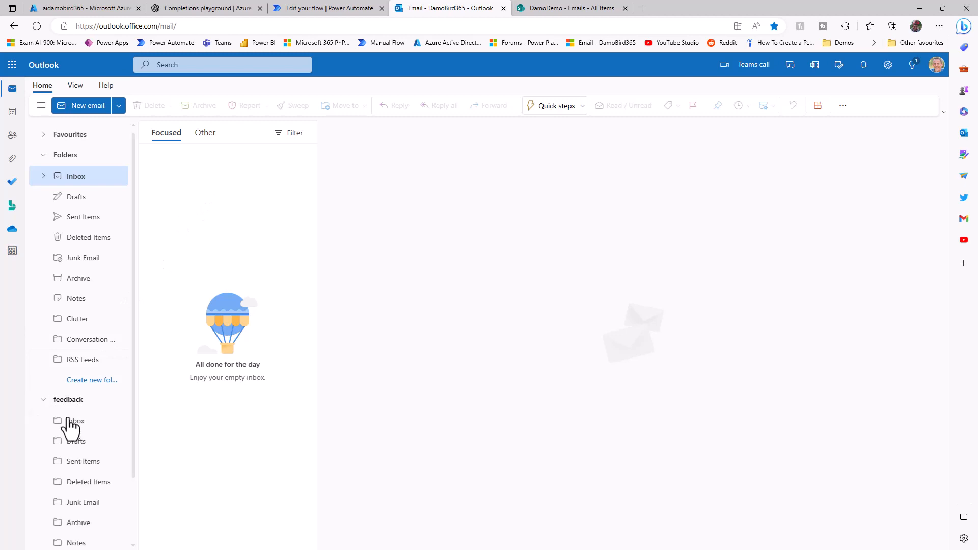
{"action": "scroll", "scroll_direction": "down", "scroll_amount": 3}
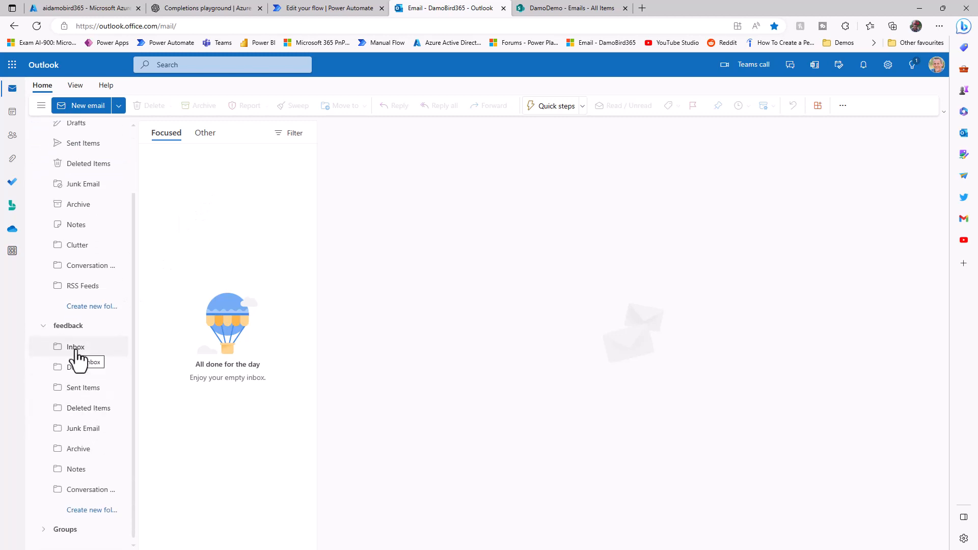
{"action": "left_click", "coordinate": [75, 347]}
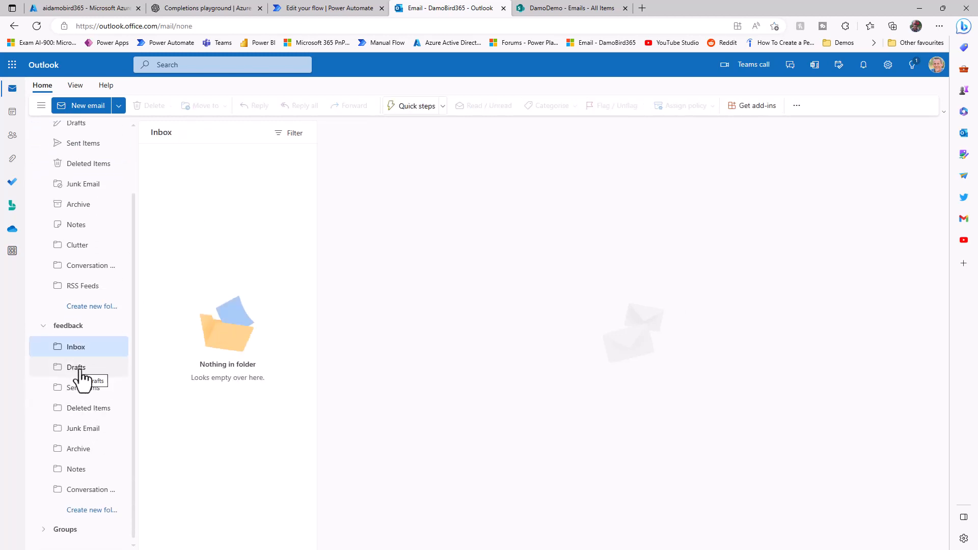
{"action": "left_click", "coordinate": [76, 366]}
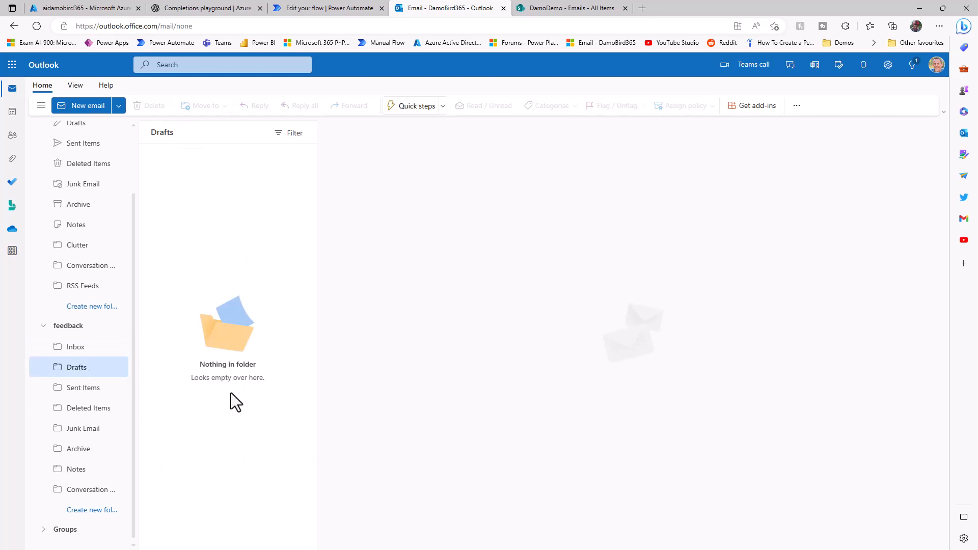
{"action": "mouse_move", "coordinate": [233, 420]}
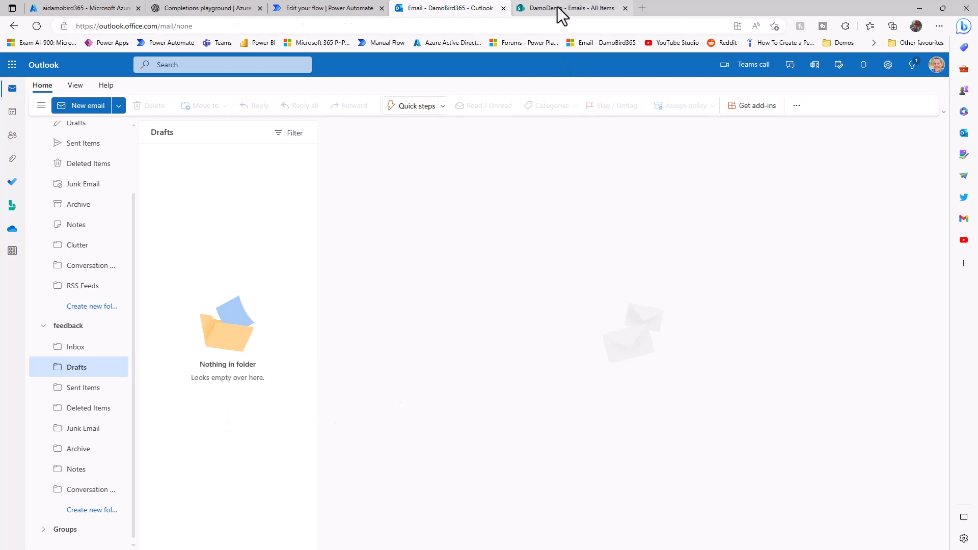
{"action": "left_click", "coordinate": [567, 9]}
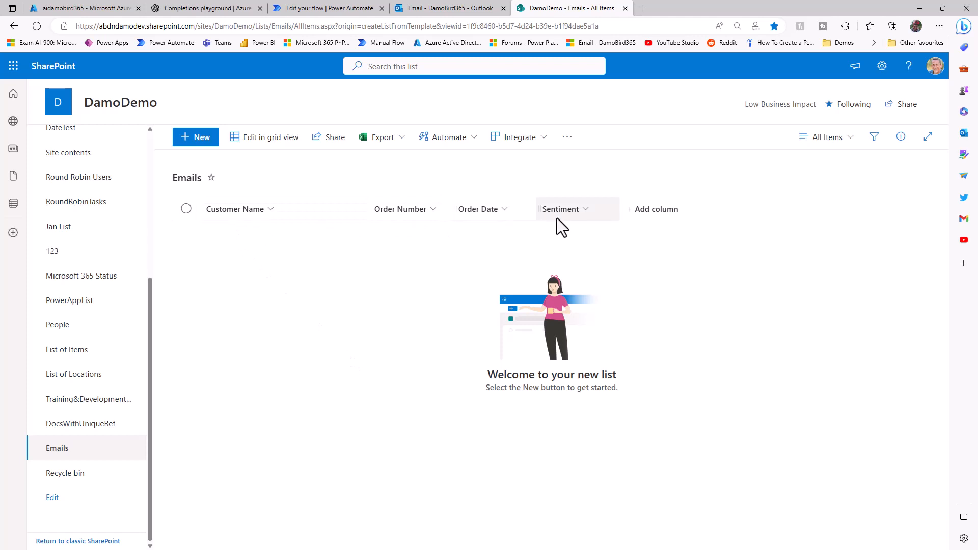
{"action": "mouse_move", "coordinate": [669, 445]}
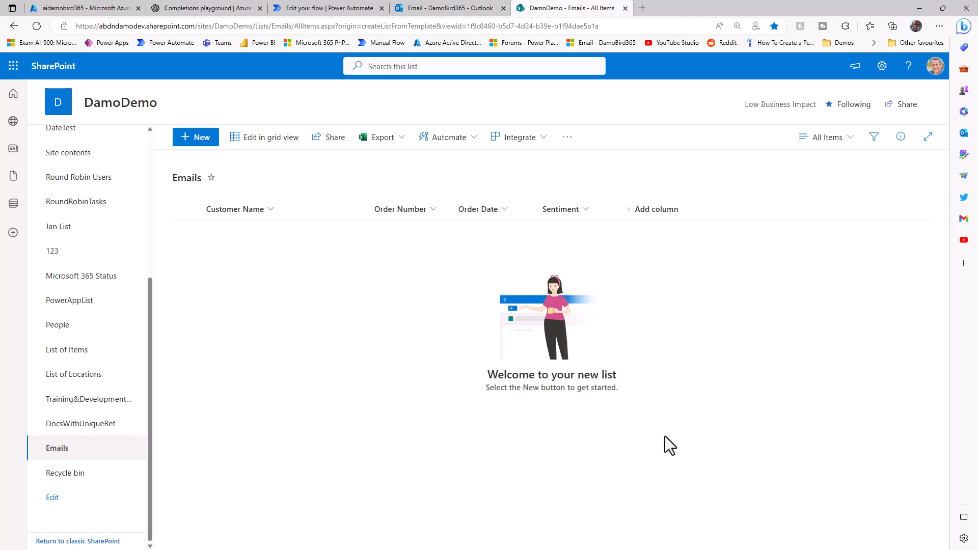
{"action": "mouse_move", "coordinate": [667, 435]}
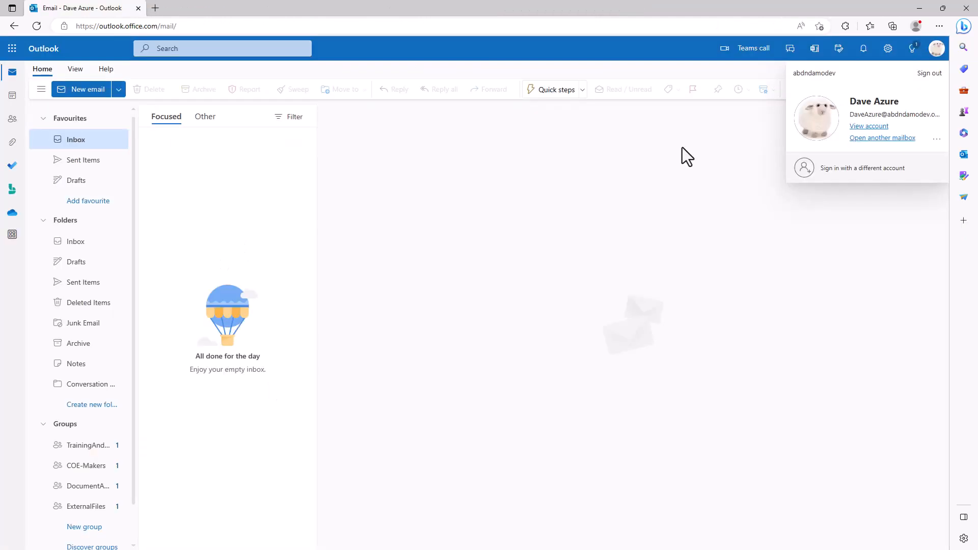
{"action": "mouse_move", "coordinate": [92, 99]}
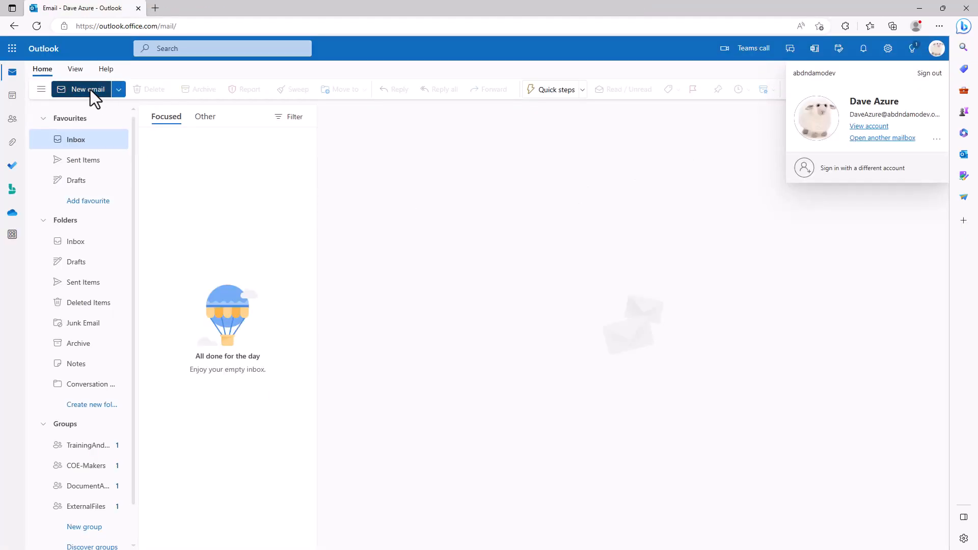
Send a 'Missing TV Remote' email to the feedback mailbox.
{"action": "left_click", "coordinate": [80, 89]}
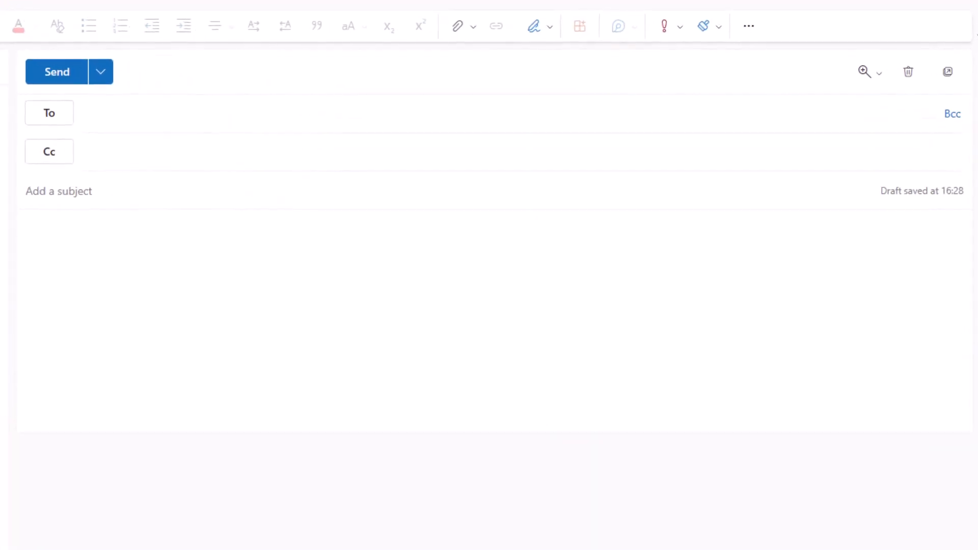
{"action": "type", "text": "Missing TV Remote"}
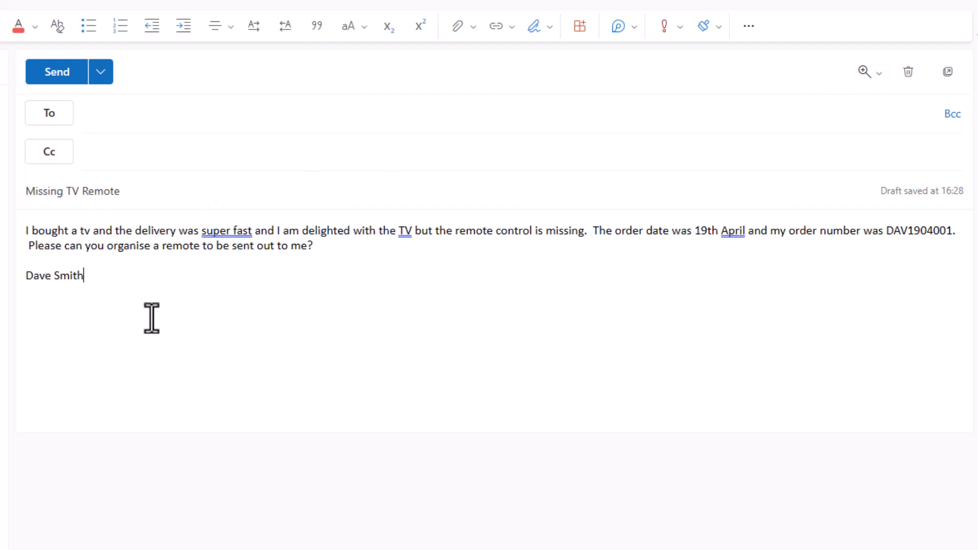
{"action": "mouse_move", "coordinate": [129, 122]}
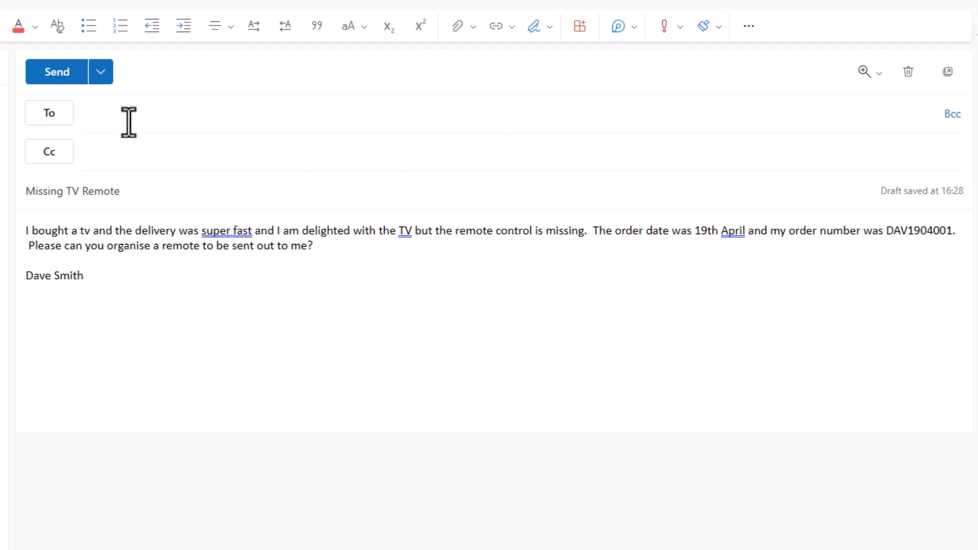
{"action": "type", "text": "feedback"}
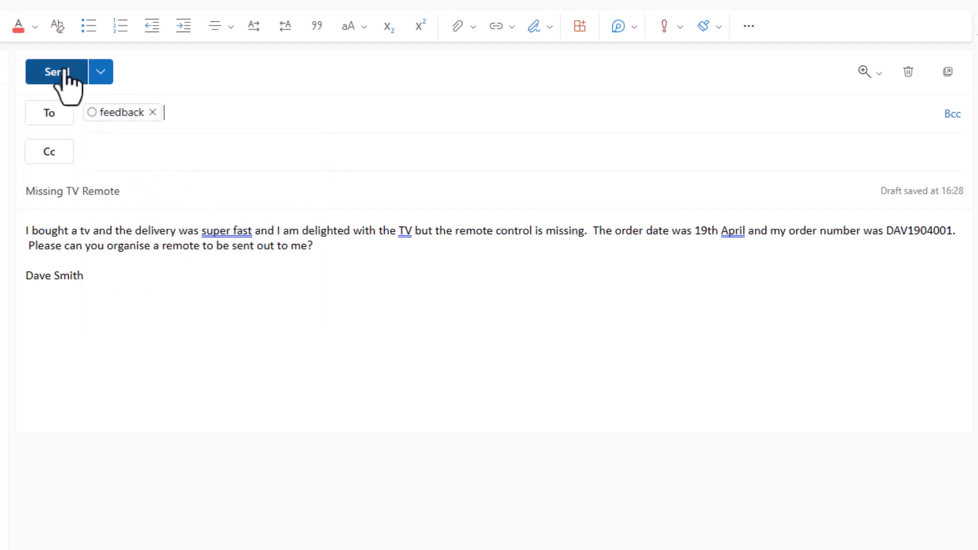
{"action": "left_click", "coordinate": [55, 71]}
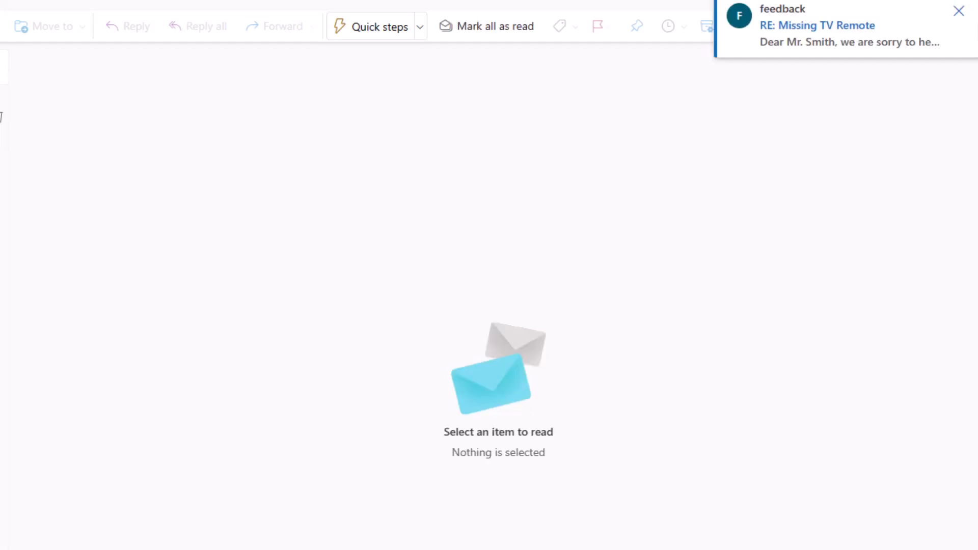
{"action": "left_click", "coordinate": [817, 25]}
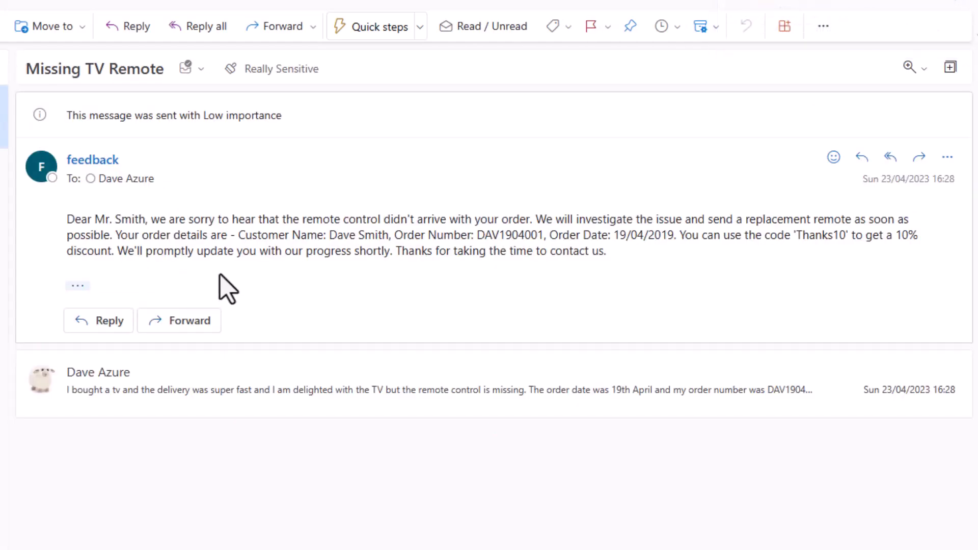
{"action": "mouse_move", "coordinate": [268, 281]}
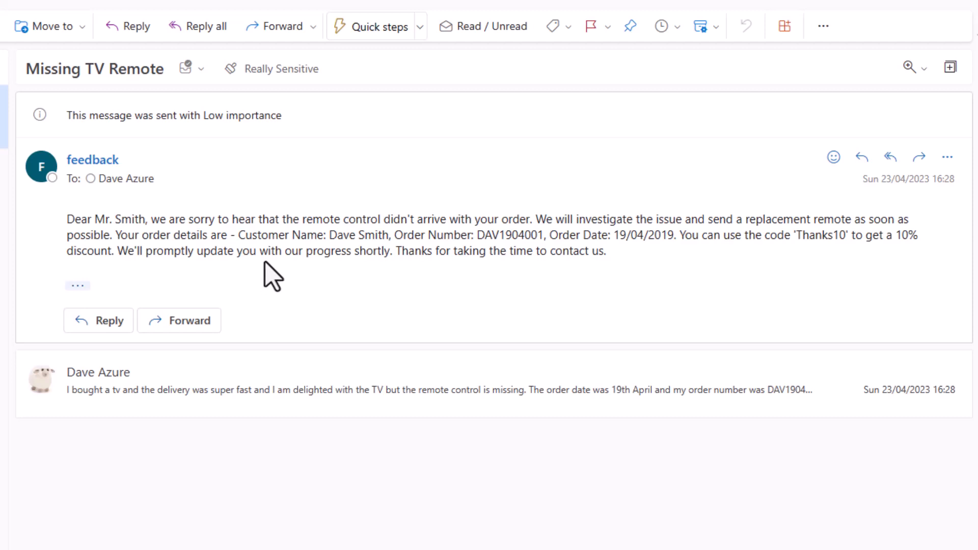
{"action": "mouse_move", "coordinate": [483, 400]}
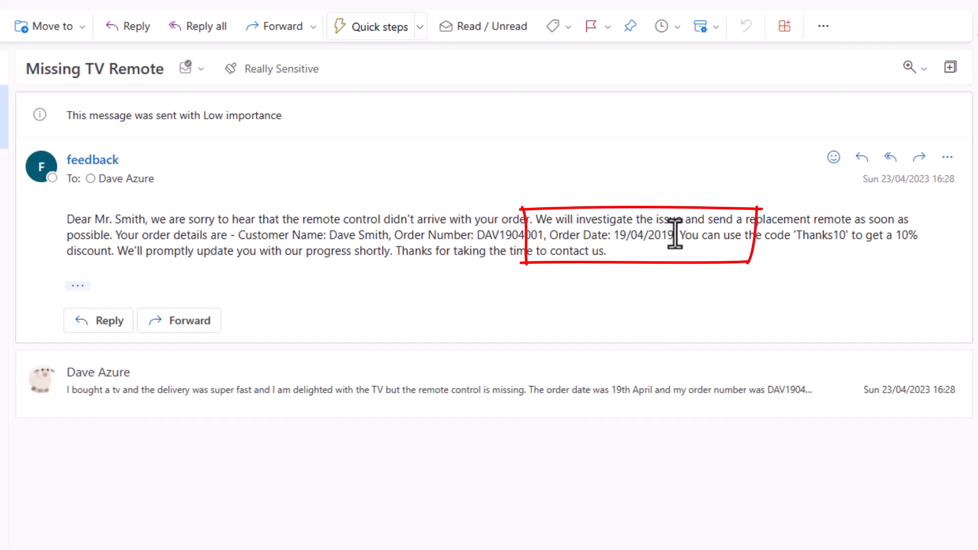
{"action": "mouse_move", "coordinate": [675, 327]}
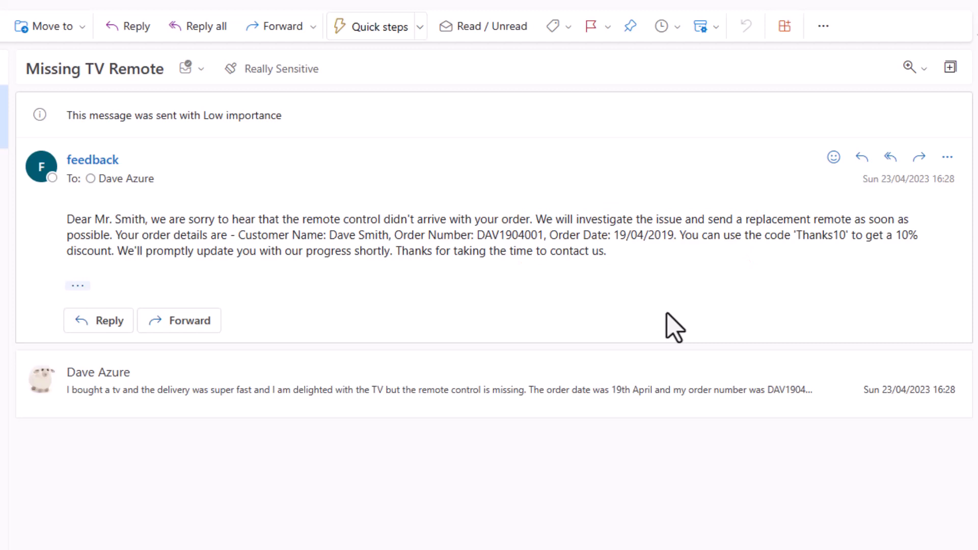
{"action": "mouse_move", "coordinate": [735, 313]}
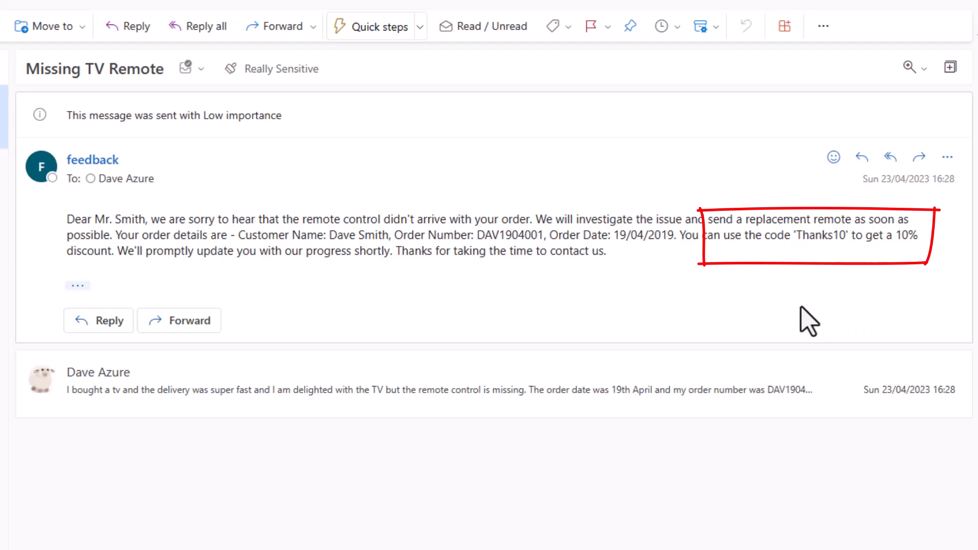
{"action": "mouse_move", "coordinate": [724, 302]}
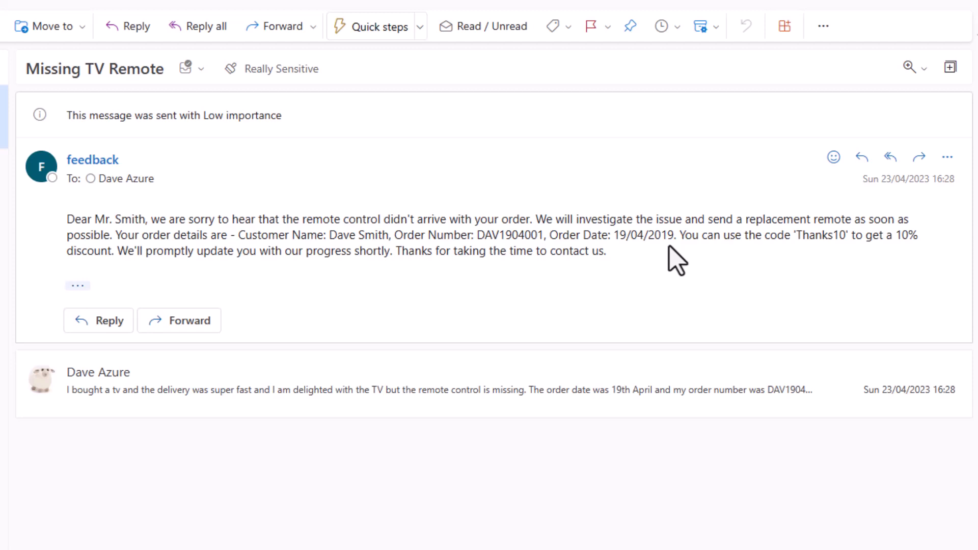
{"action": "mouse_move", "coordinate": [589, 292]}
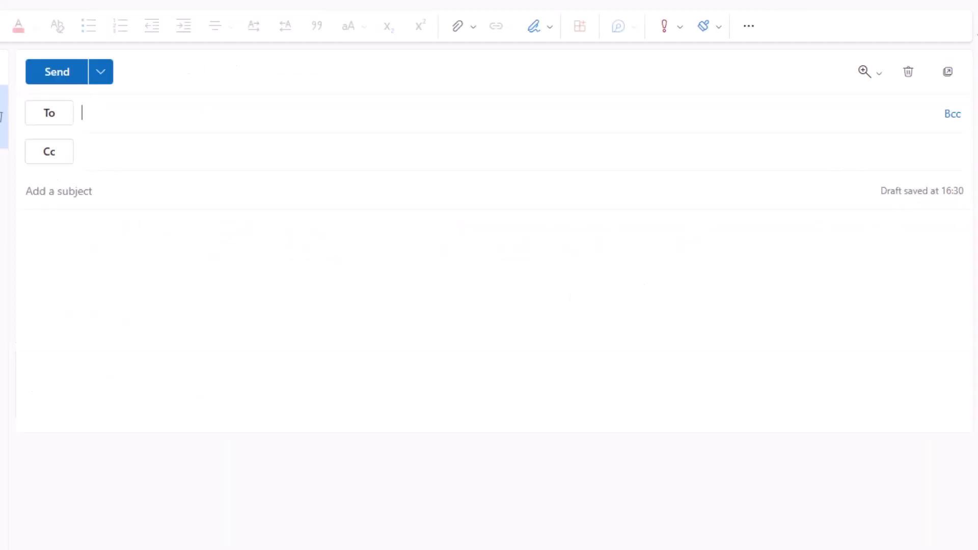
Address a new email to feedback and enter the subject 'Smashed Vase'.
{"action": "type", "text": "feedback"}
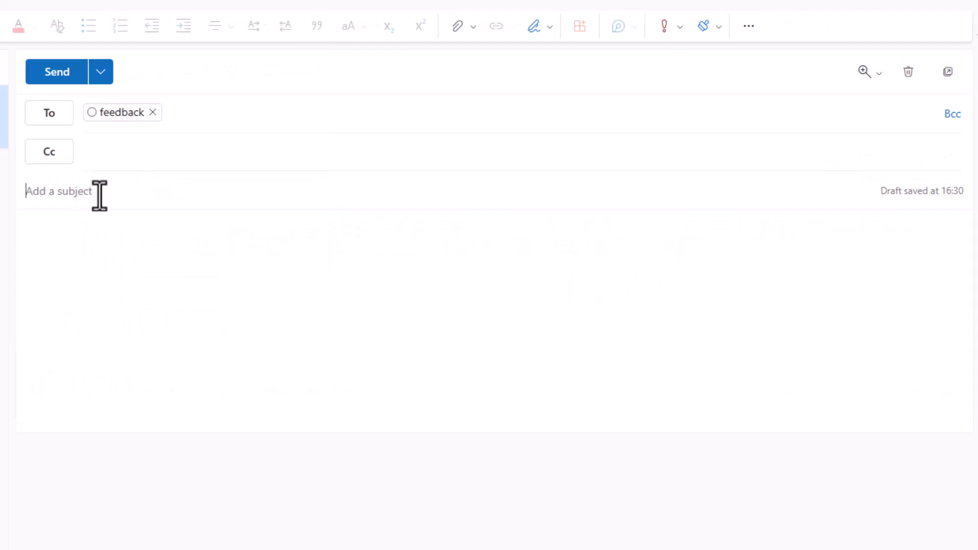
{"action": "type", "text": "Smashed Vase"}
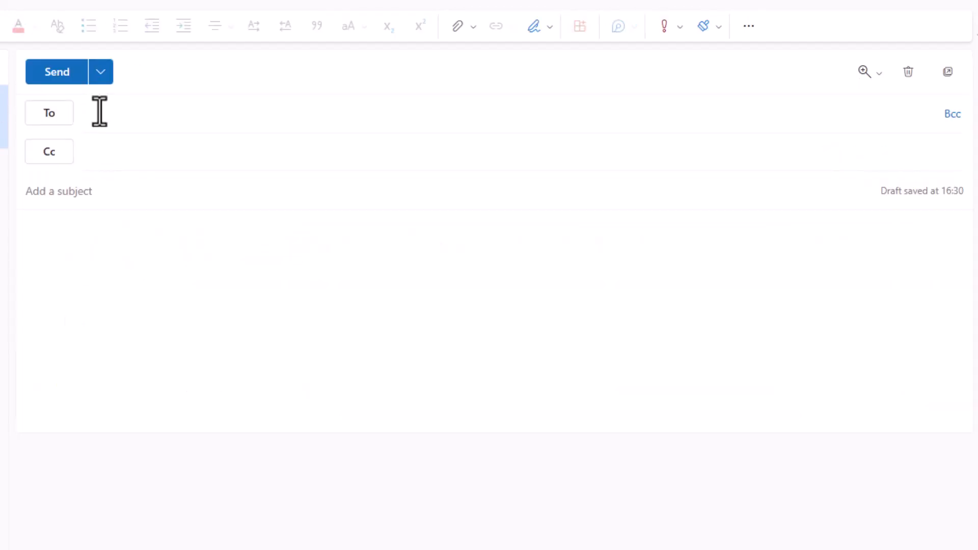
{"action": "type", "text": "feedback"}
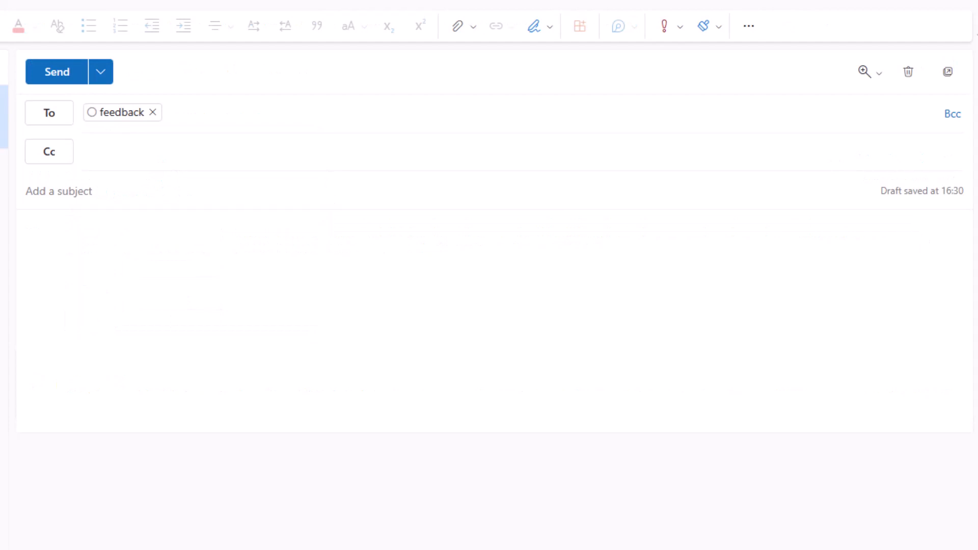
{"action": "mouse_move", "coordinate": [116, 150]}
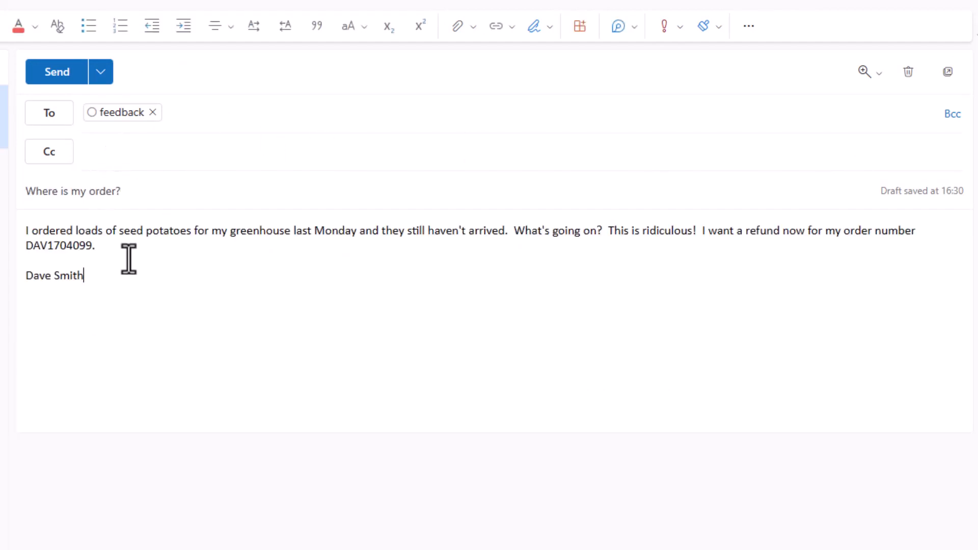
{"action": "mouse_move", "coordinate": [62, 100]}
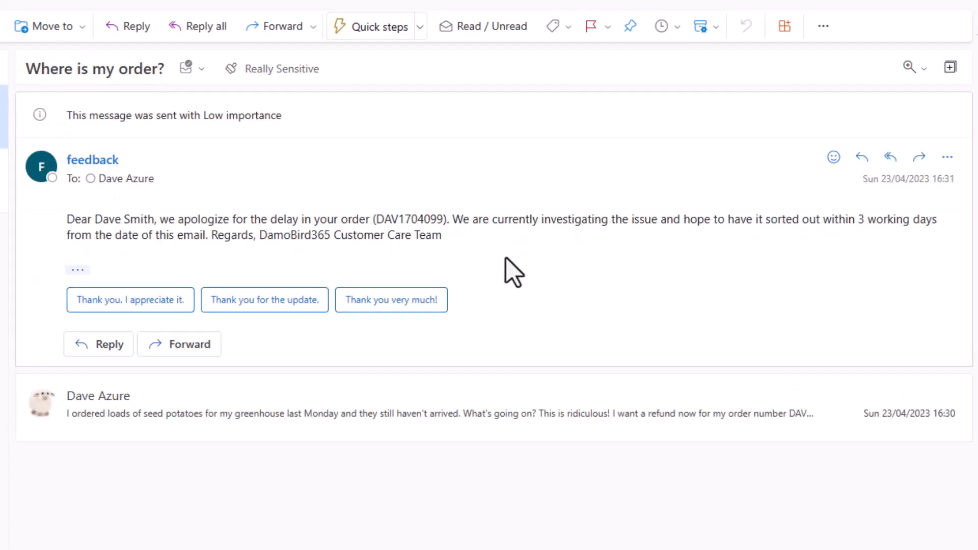
{"action": "mouse_move", "coordinate": [630, 256]}
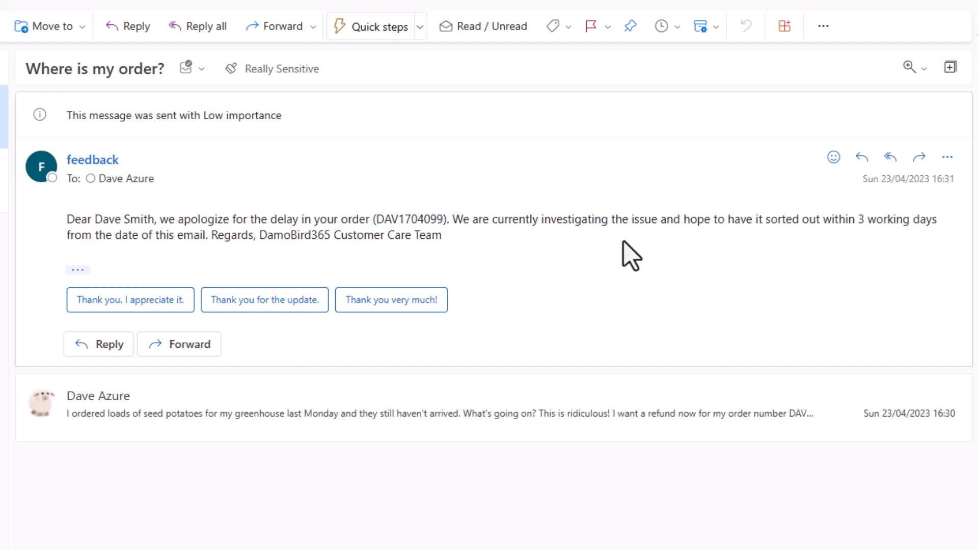
{"action": "mouse_move", "coordinate": [891, 248]}
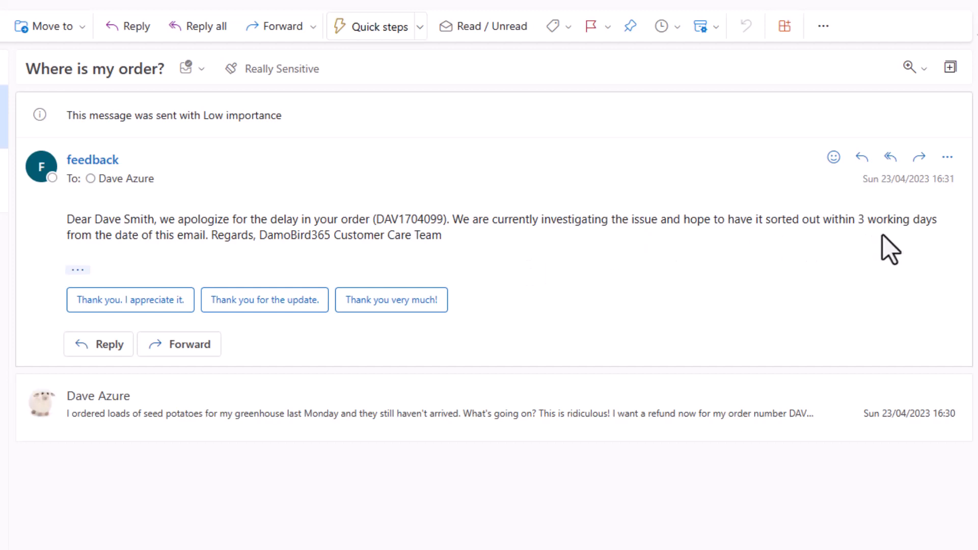
{"action": "mouse_move", "coordinate": [893, 247]}
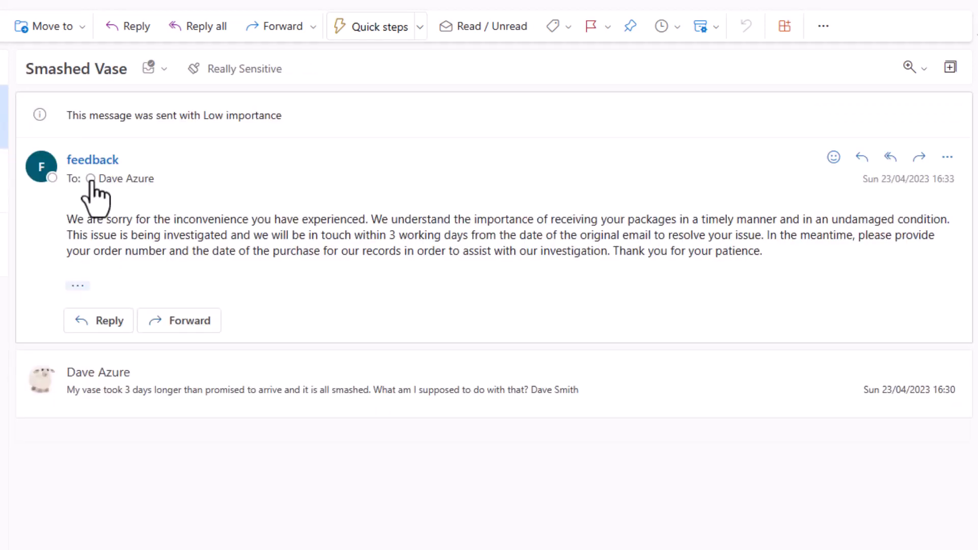
{"action": "mouse_move", "coordinate": [144, 278]}
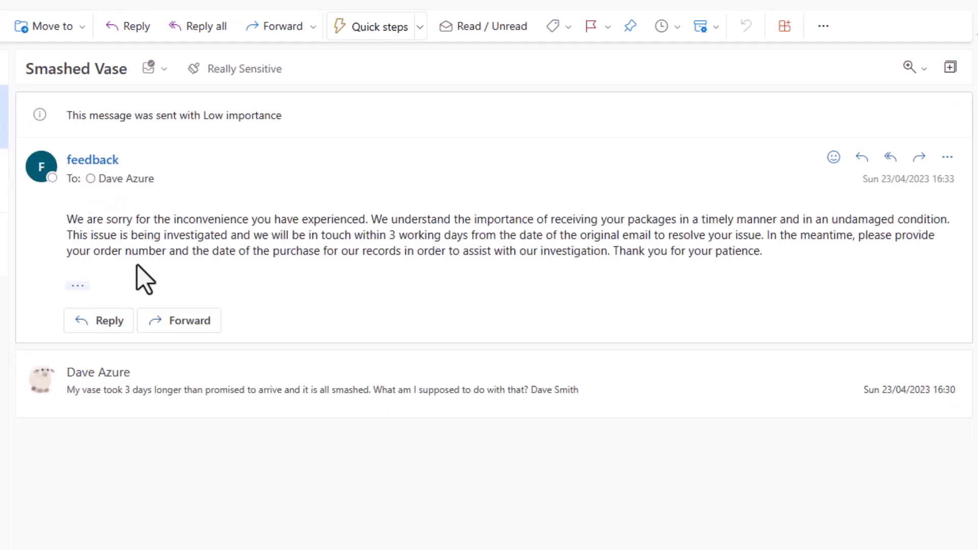
{"action": "mouse_move", "coordinate": [559, 254]}
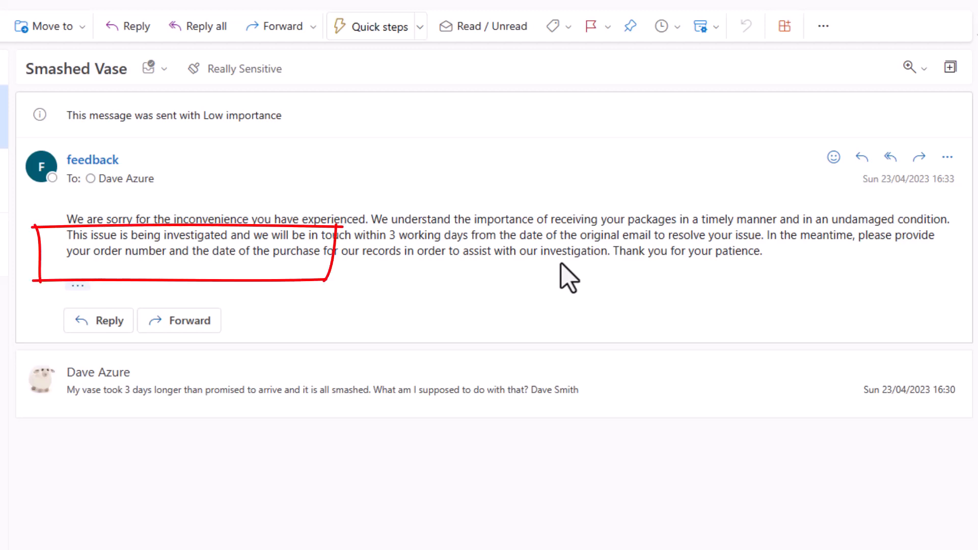
{"action": "mouse_move", "coordinate": [569, 256]}
{"action": "type", "text": "Our od"}
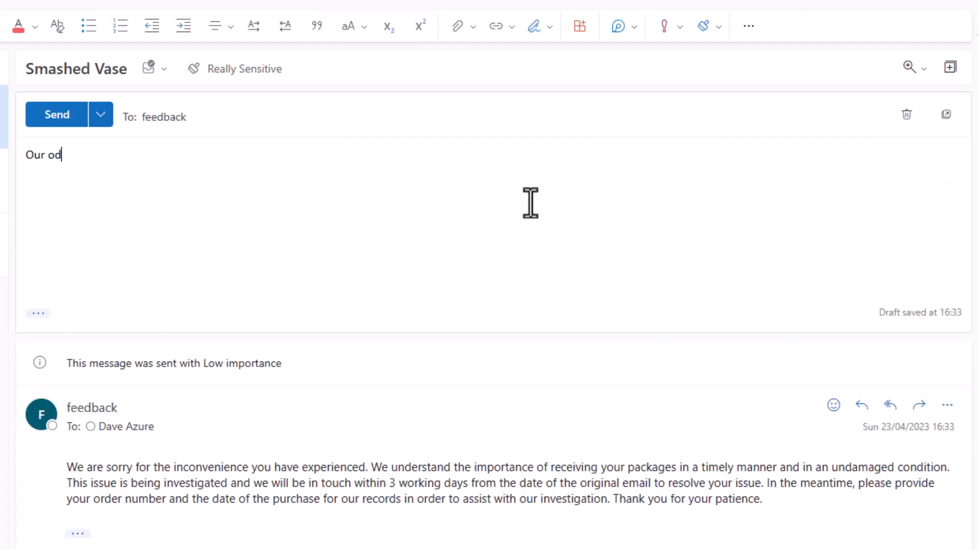
Send a reply giving order number AB76543 and order date 17th April.
{"action": "type", "text": "rder number is AB"}
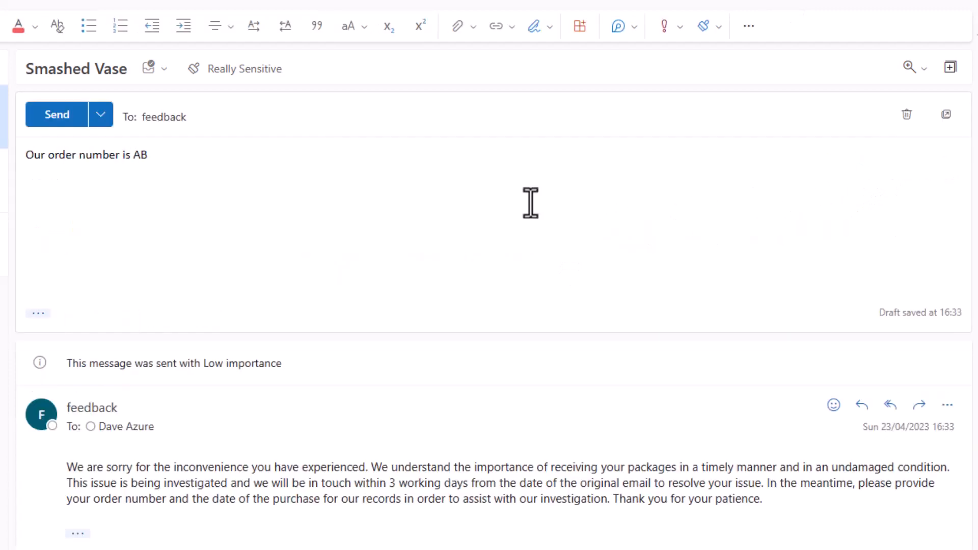
{"action": "type", "text": "76543"}
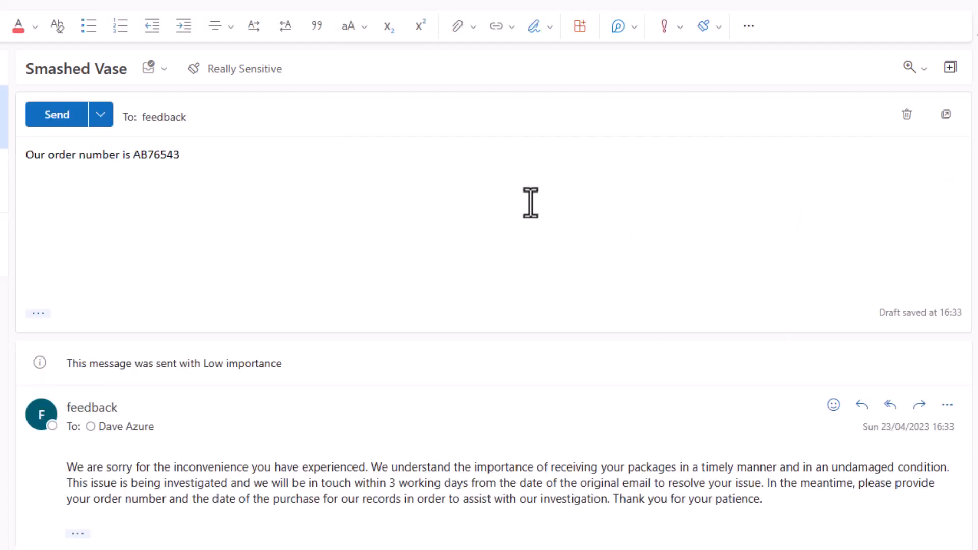
{"action": "type", "text": "and the order dat"}
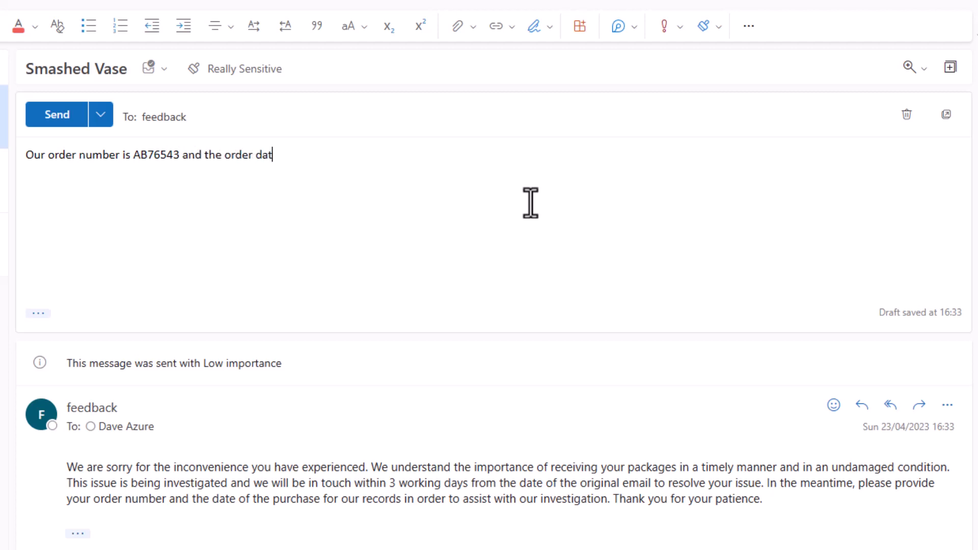
{"action": "type", "text": "e was 17"}
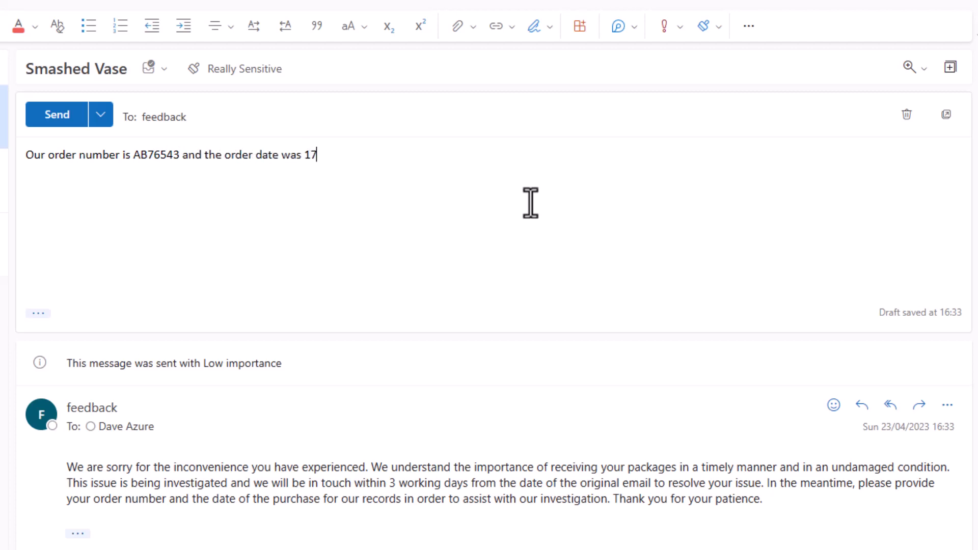
{"action": "type", "text": "th April."}
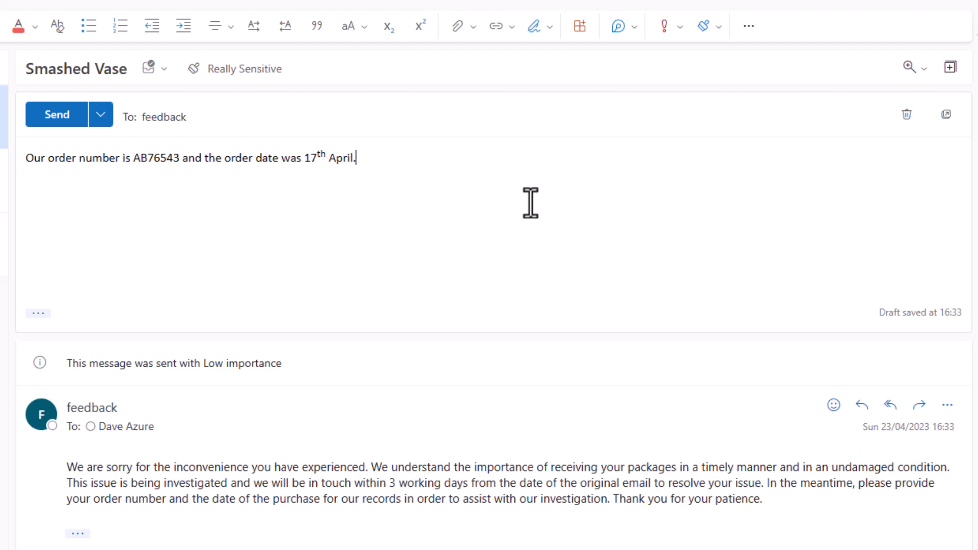
{"action": "left_click", "coordinate": [56, 114]}
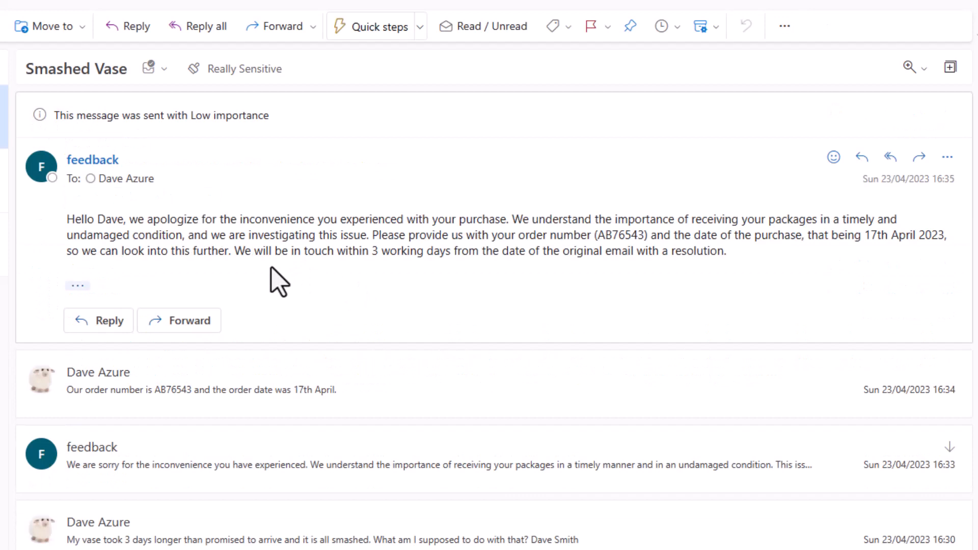
{"action": "mouse_move", "coordinate": [258, 255]}
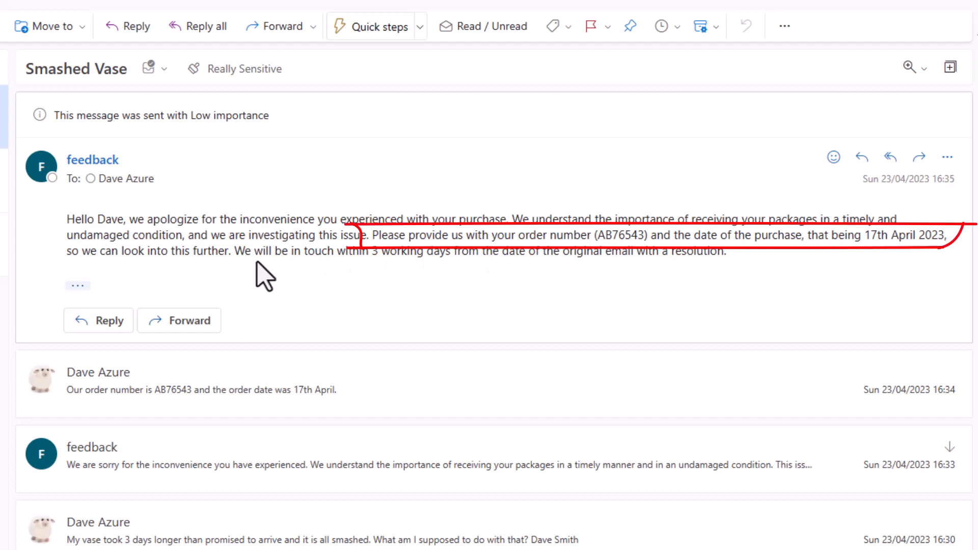
{"action": "mouse_move", "coordinate": [416, 255]}
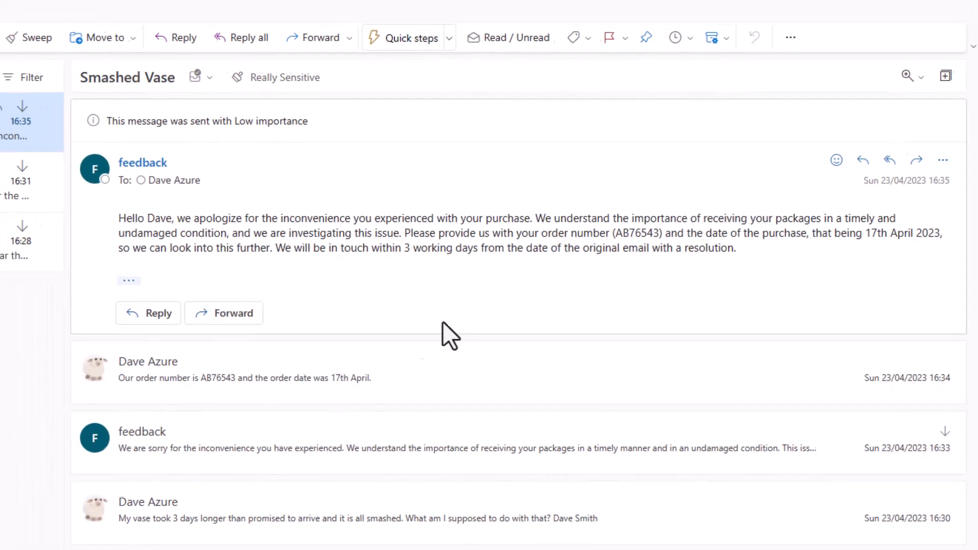
{"action": "left_click", "coordinate": [568, 7]}
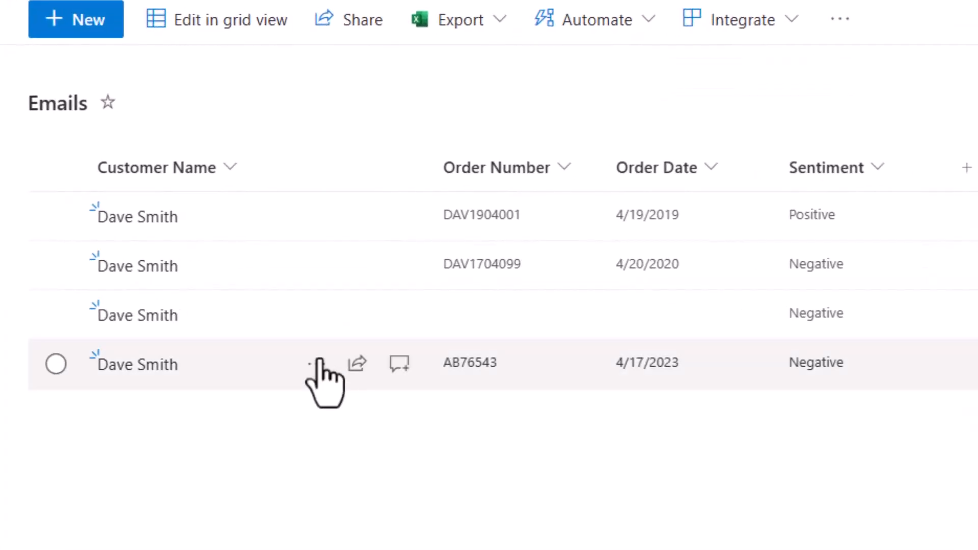
{"action": "mouse_move", "coordinate": [128, 364]}
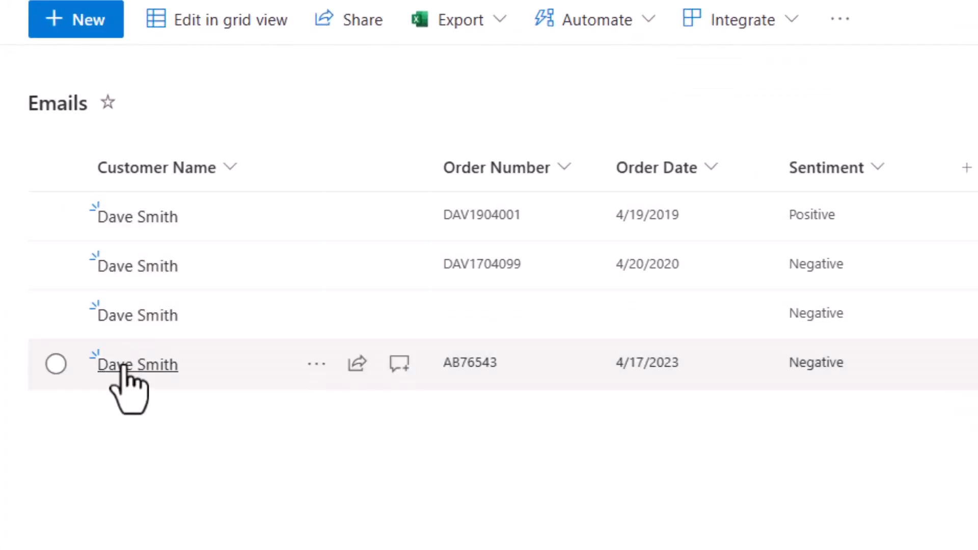
{"action": "mouse_move", "coordinate": [137, 315]}
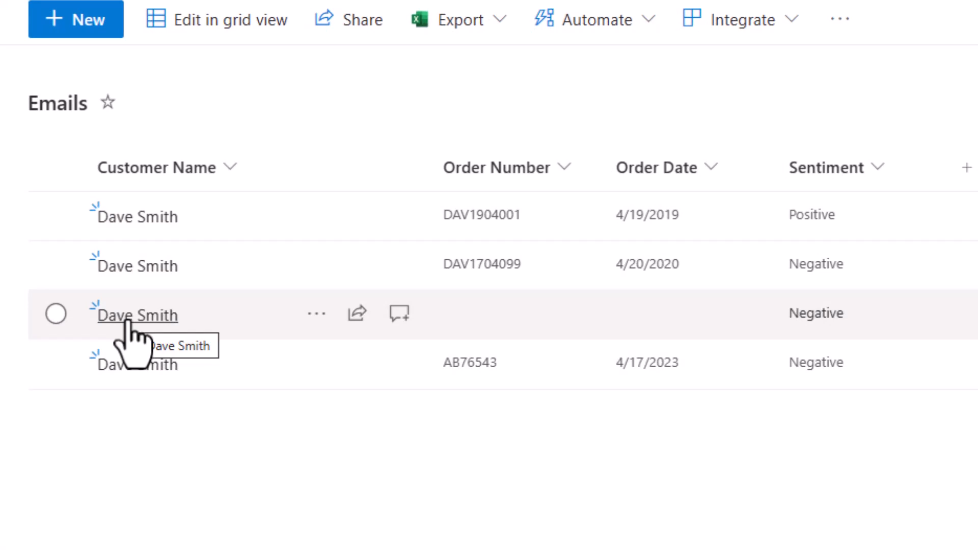
{"action": "mouse_move", "coordinate": [476, 337]}
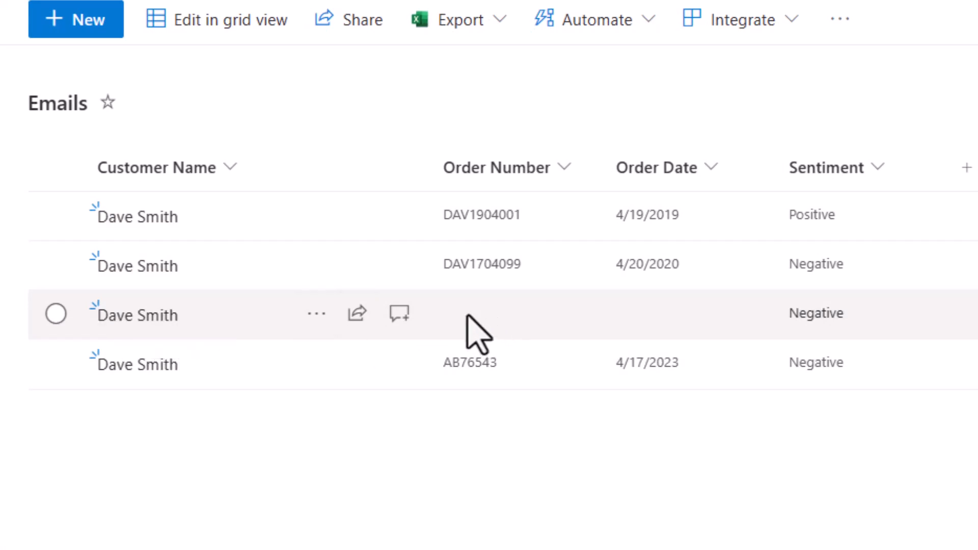
{"action": "mouse_move", "coordinate": [655, 328]}
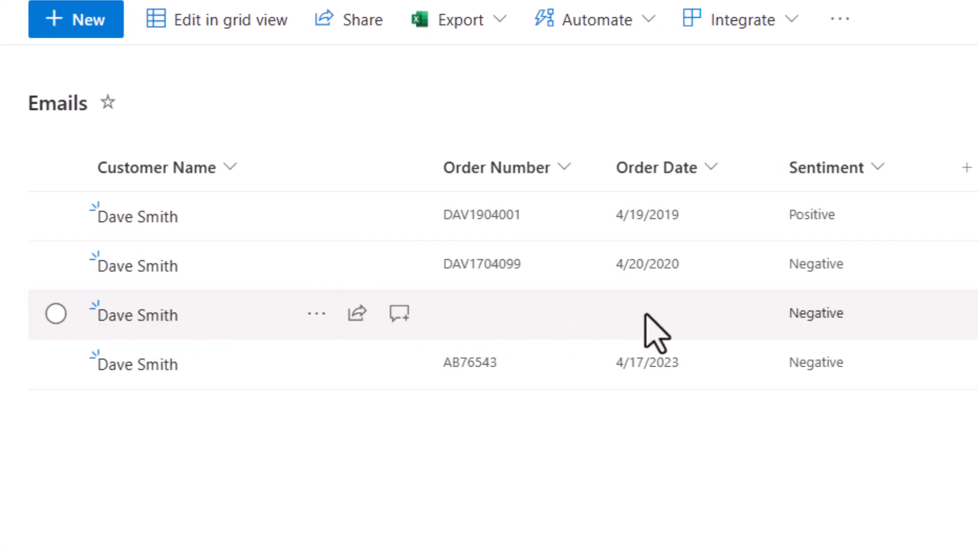
{"action": "mouse_move", "coordinate": [464, 387]}
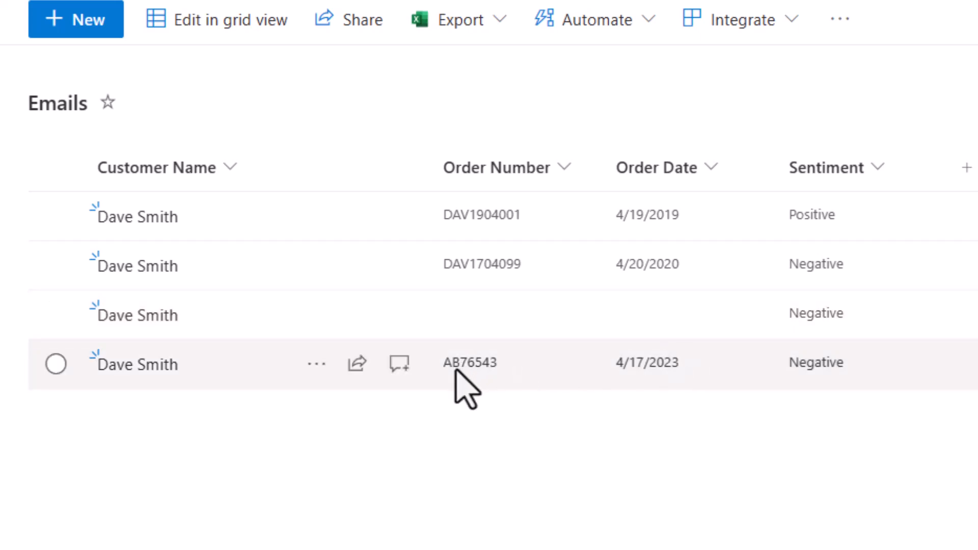
{"action": "mouse_move", "coordinate": [659, 390]}
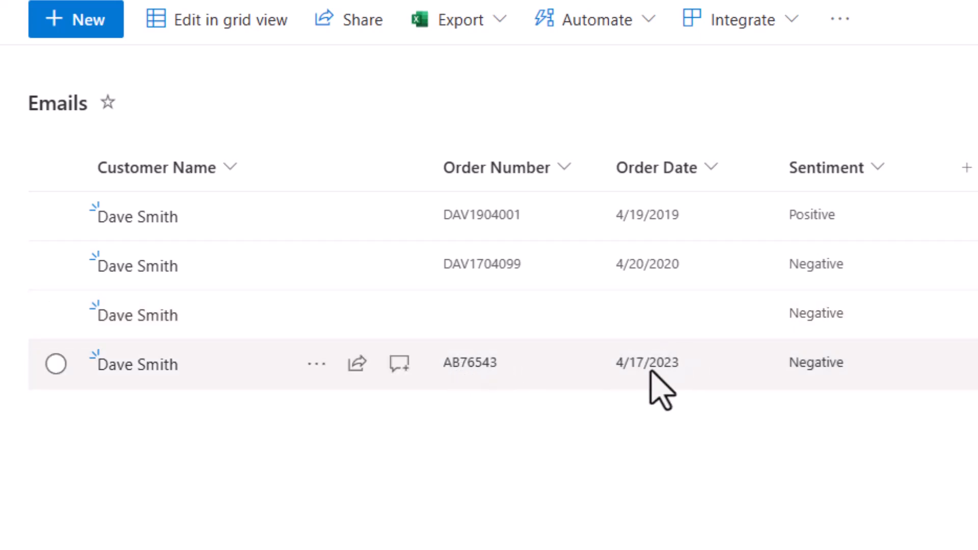
{"action": "mouse_move", "coordinate": [648, 375]}
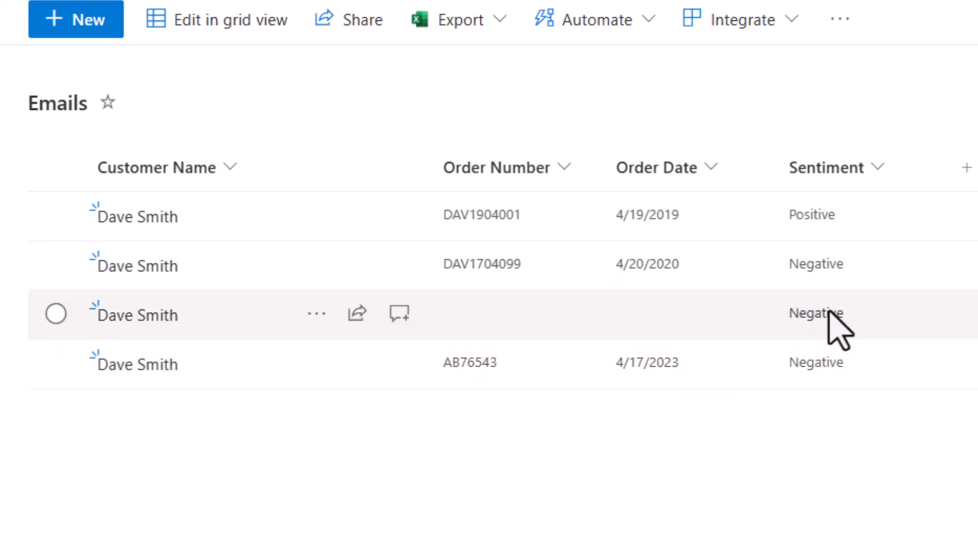
{"action": "mouse_move", "coordinate": [823, 234]}
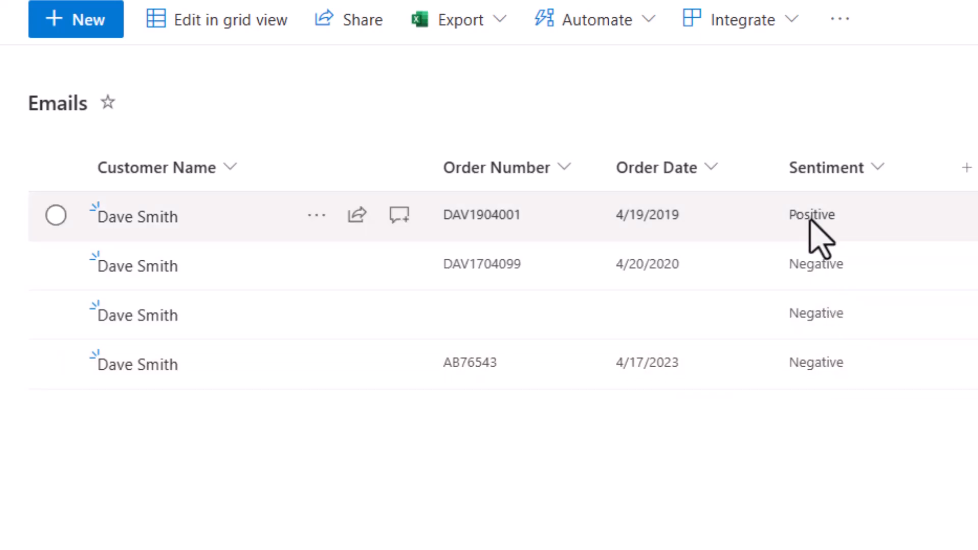
{"action": "scroll", "scroll_direction": "down", "scroll_amount": 3}
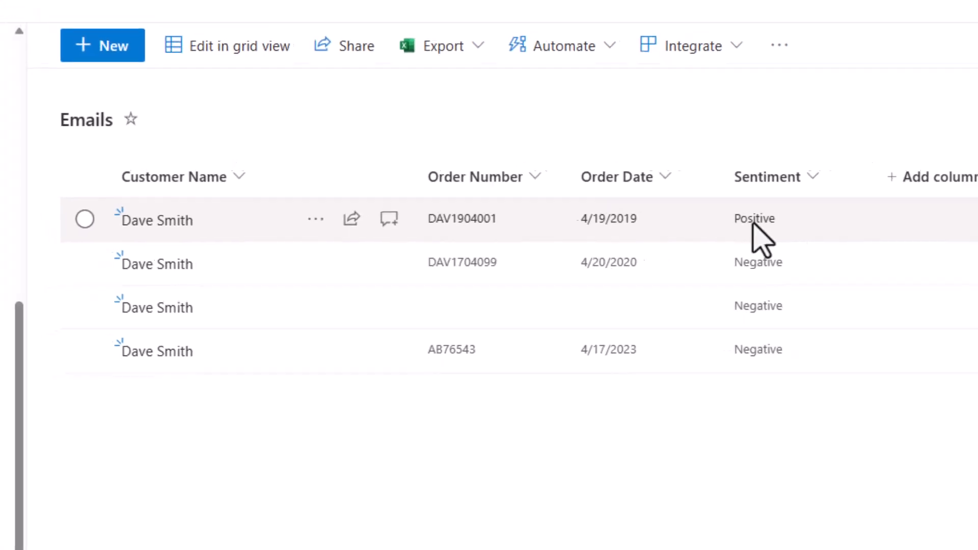
Open the feedback mailbox Drafts and read the Missing TV Remote and 'Where is my order?' drafts.
{"action": "left_click", "coordinate": [449, 8]}
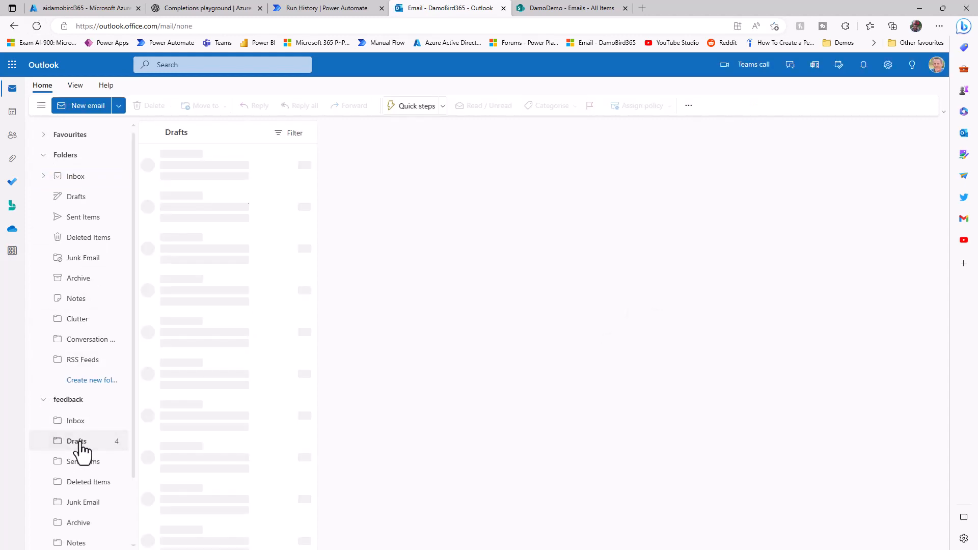
{"action": "left_click", "coordinate": [76, 442]}
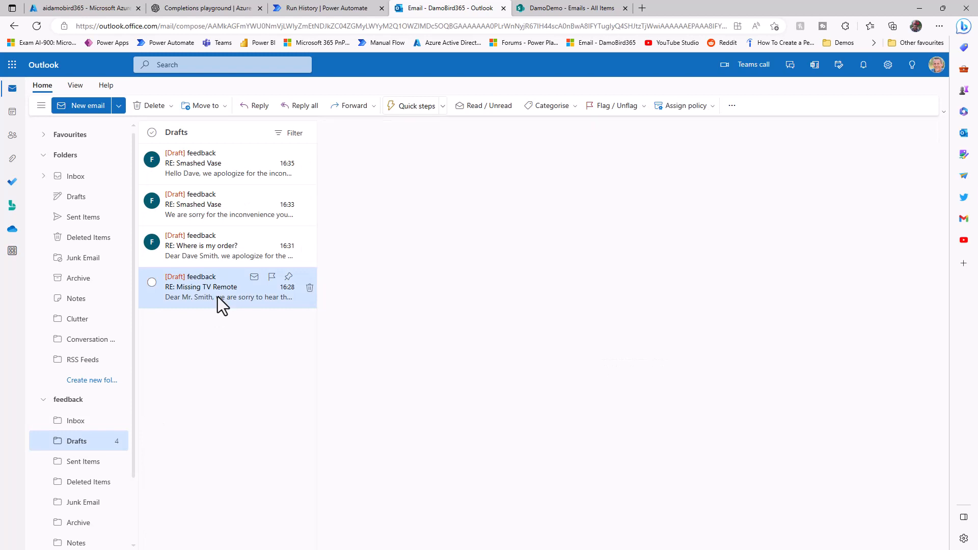
{"action": "left_click", "coordinate": [201, 287]}
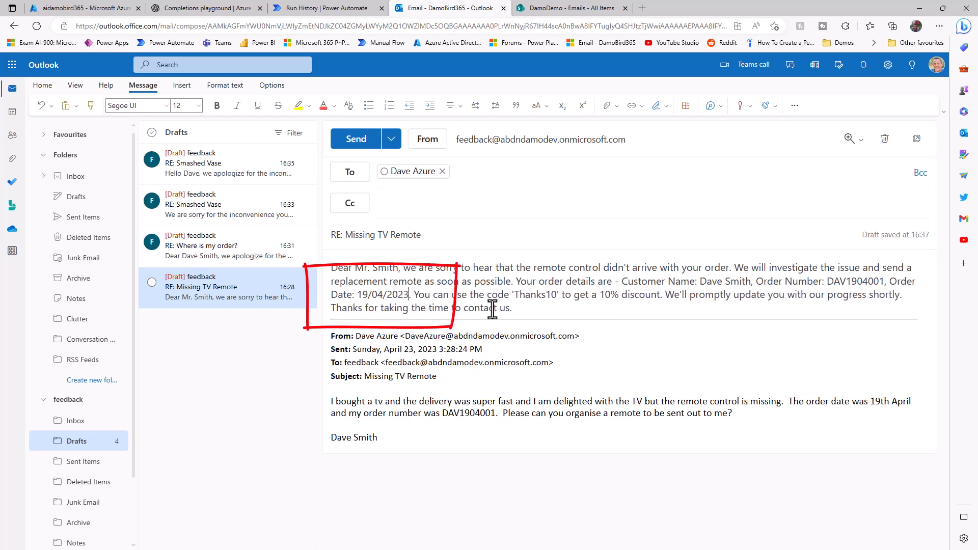
{"action": "mouse_move", "coordinate": [529, 309]}
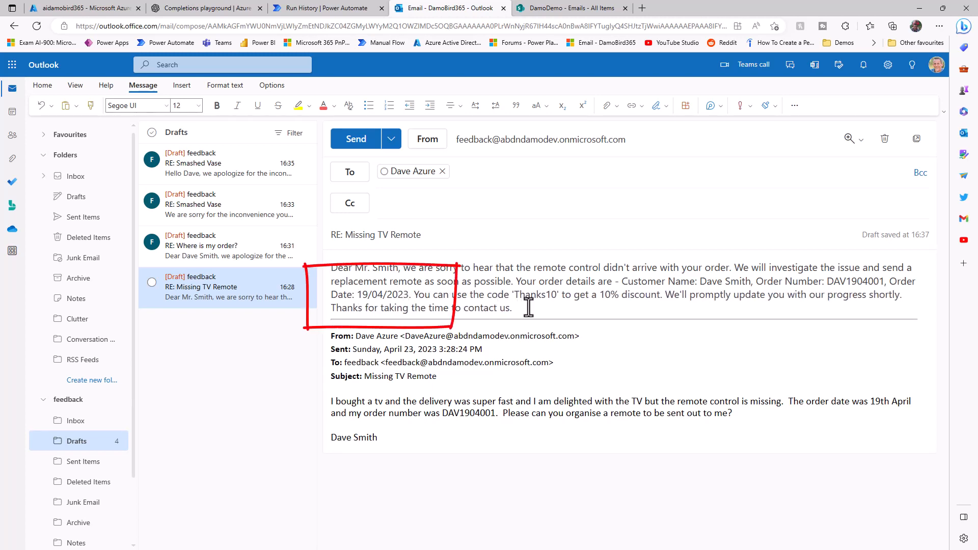
{"action": "left_click", "coordinate": [202, 245]}
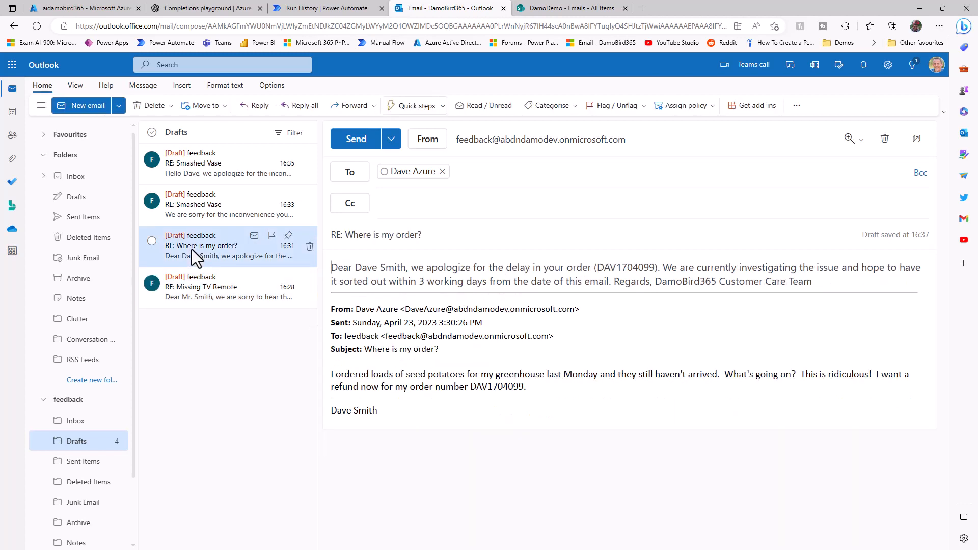
{"action": "mouse_move", "coordinate": [206, 173]}
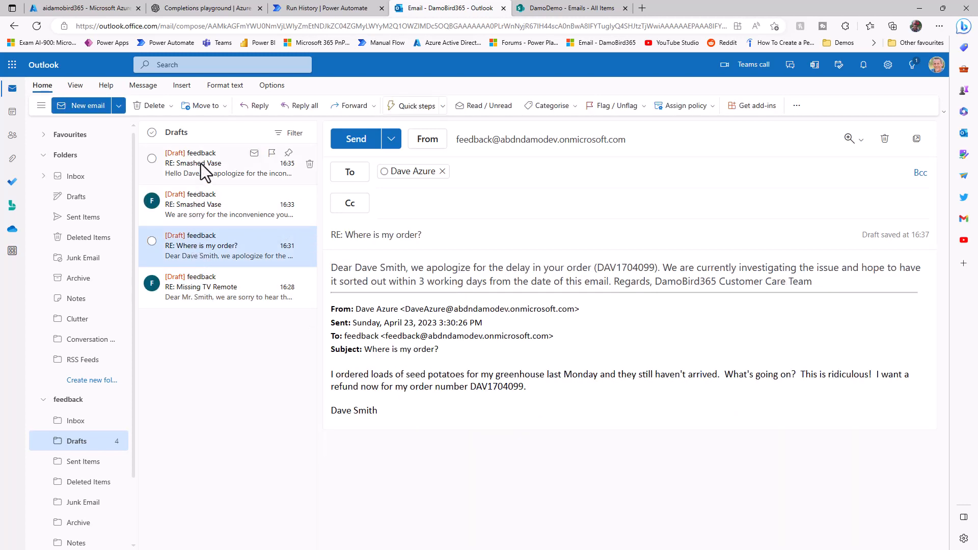
Replace 'Please provide' with 'Thank you' in the latest Smashed Vase draft and send it.
{"action": "left_click", "coordinate": [219, 163]}
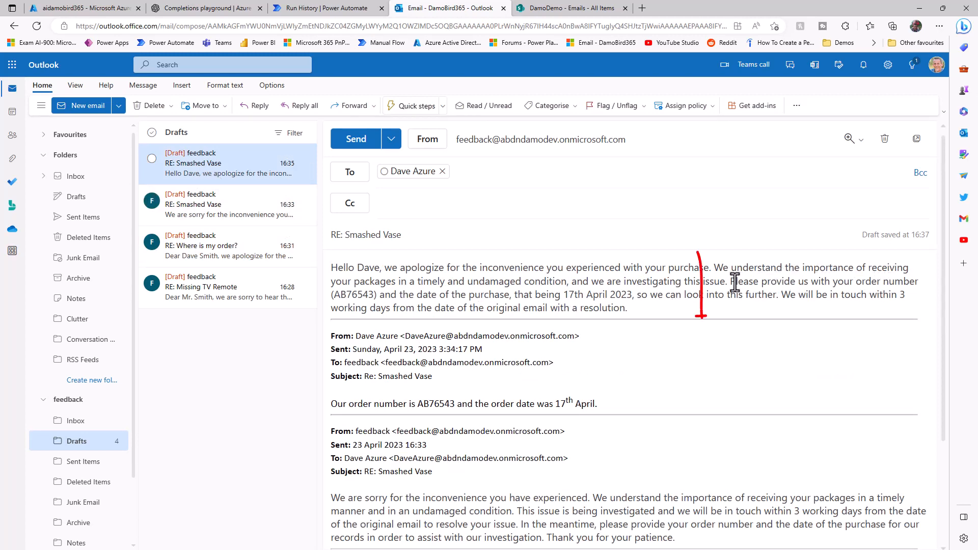
{"action": "double_click", "coordinate": [742, 281]}
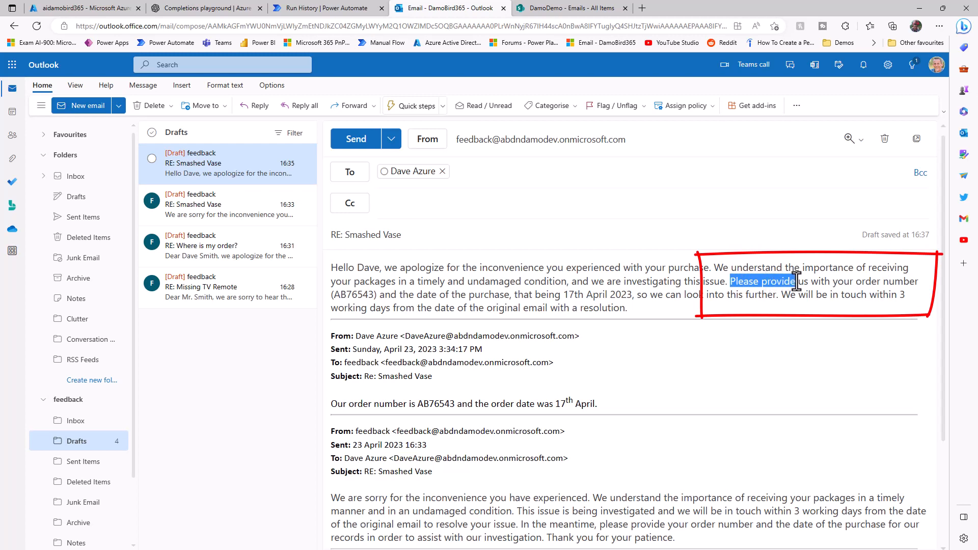
{"action": "type", "text": "Thank you for"}
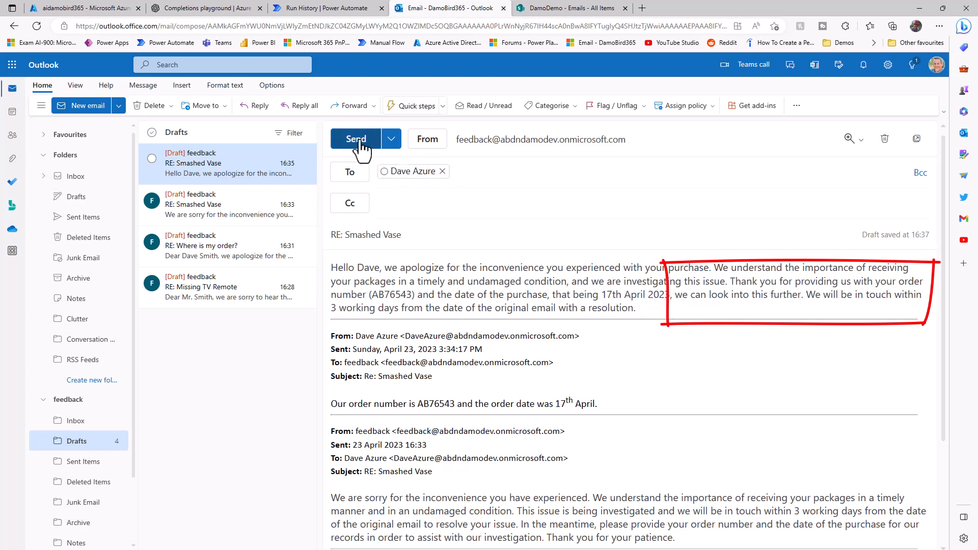
{"action": "left_click", "coordinate": [356, 138]}
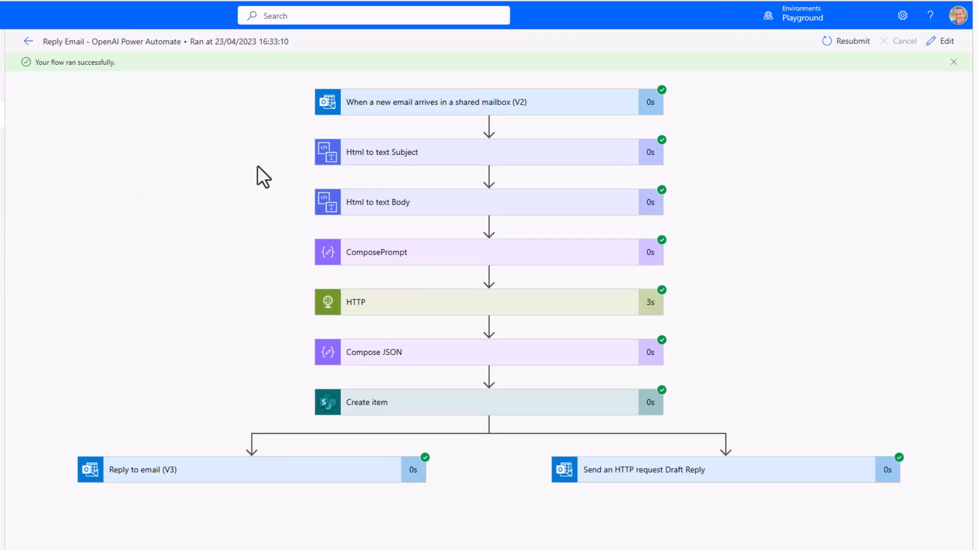
{"action": "mouse_move", "coordinate": [148, 100]}
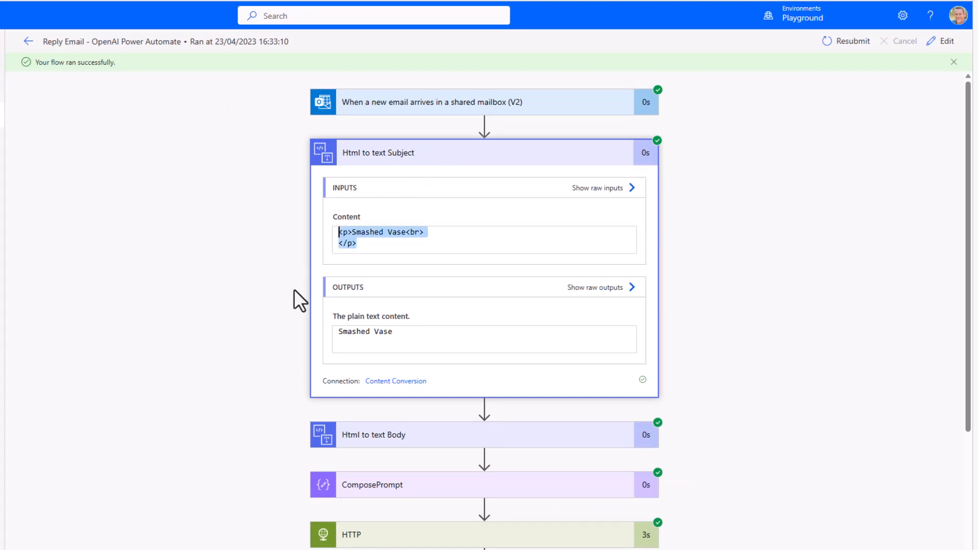
{"action": "mouse_move", "coordinate": [429, 331]}
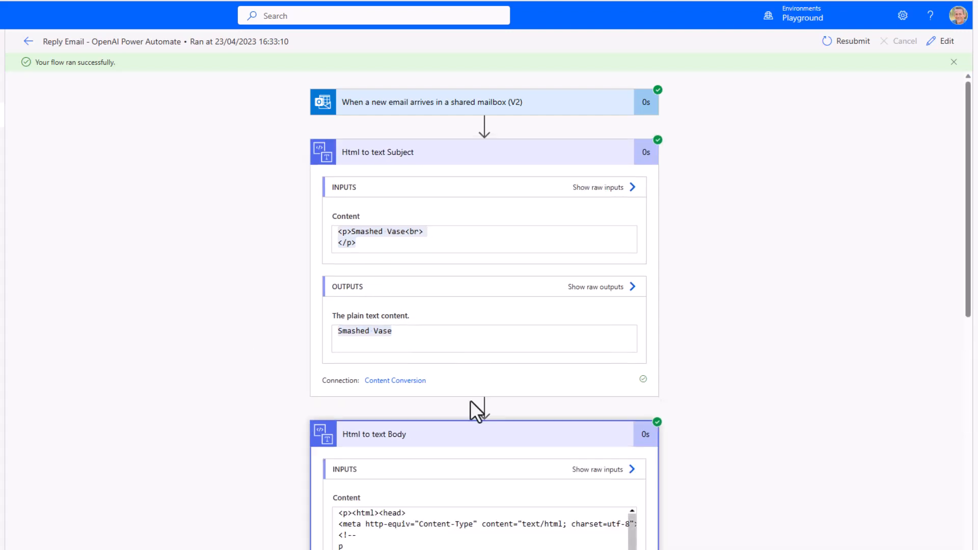
Expand ComposePrompt in the run history and scroll through the text steps' inputs and outputs.
{"action": "scroll", "scroll_direction": "down", "scroll_amount": 3}
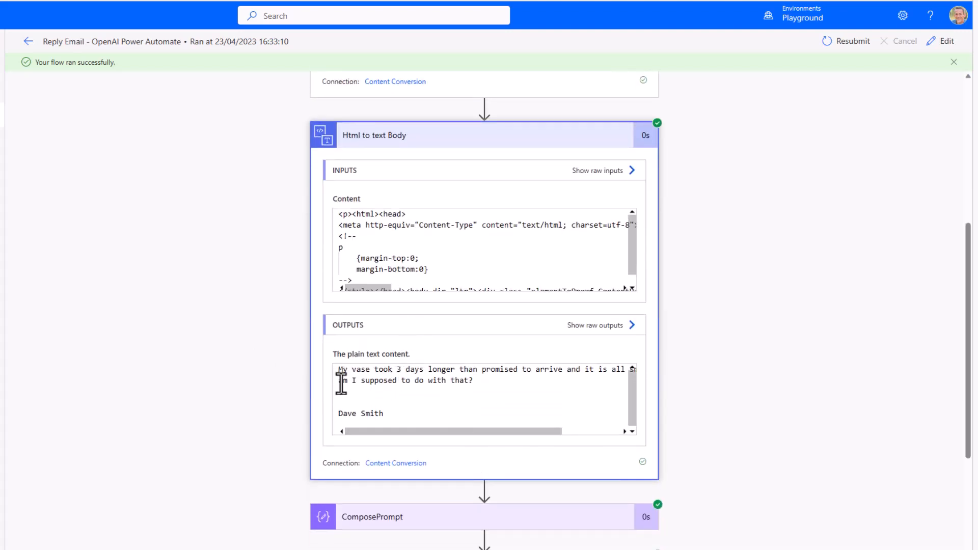
{"action": "scroll", "scroll_direction": "down", "scroll_amount": 3}
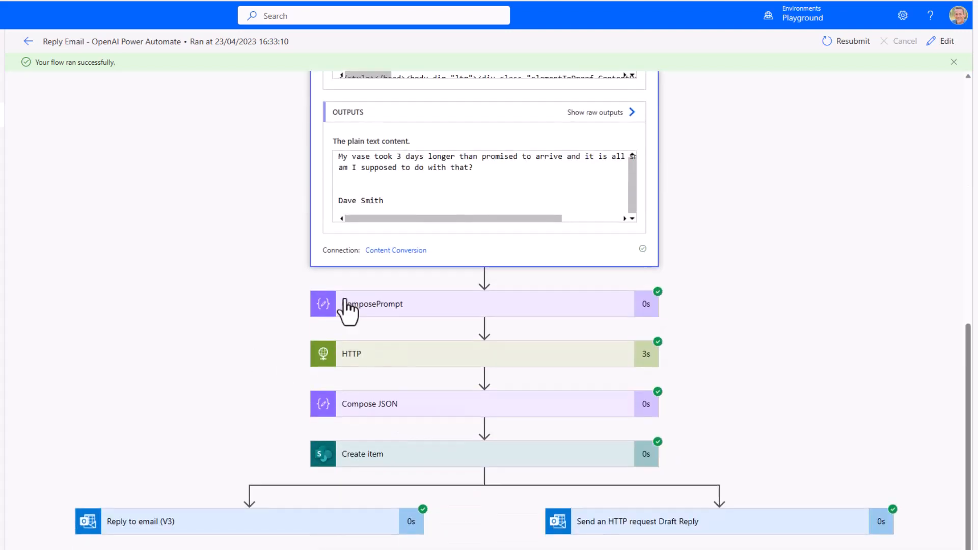
{"action": "left_click", "coordinate": [373, 303]}
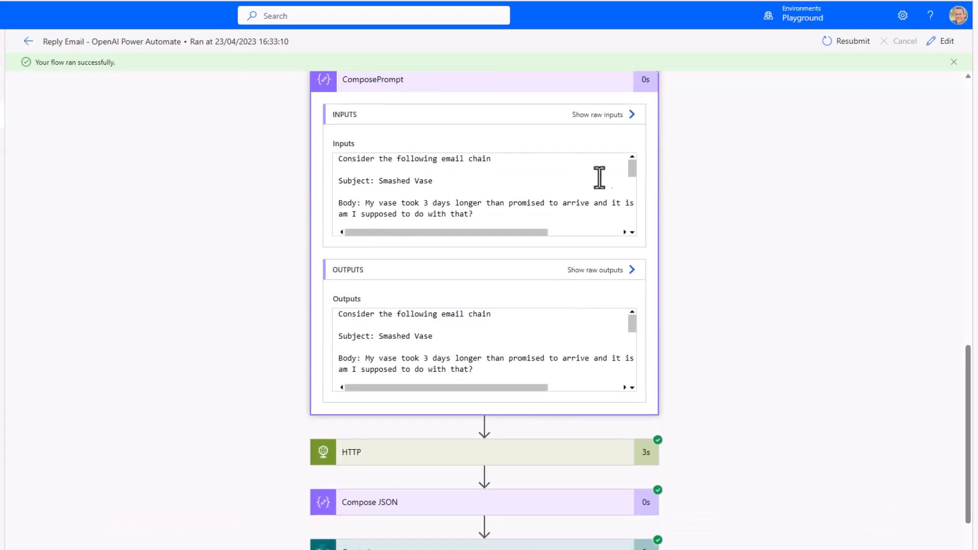
{"action": "scroll", "scroll_direction": "down", "scroll_amount": 3}
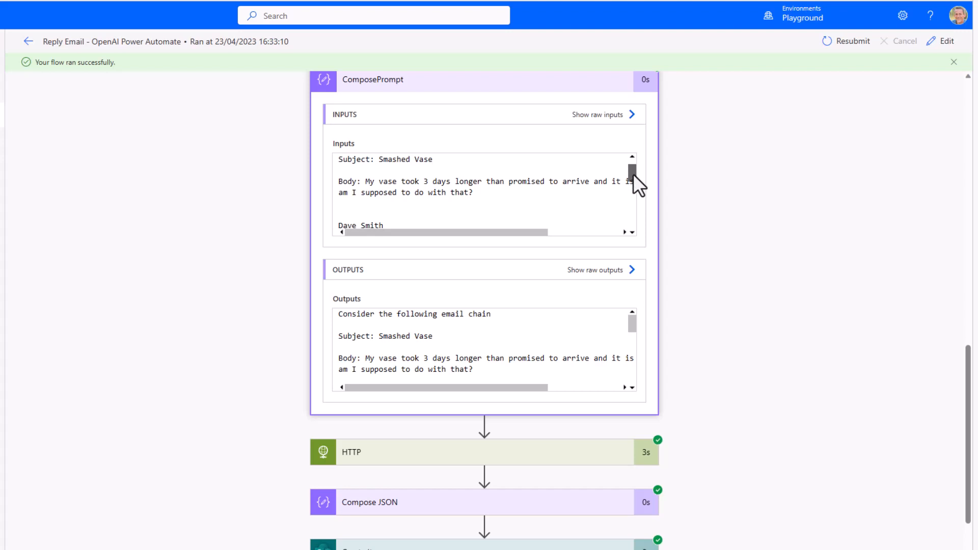
{"action": "scroll", "scroll_direction": "down", "scroll_amount": 3}
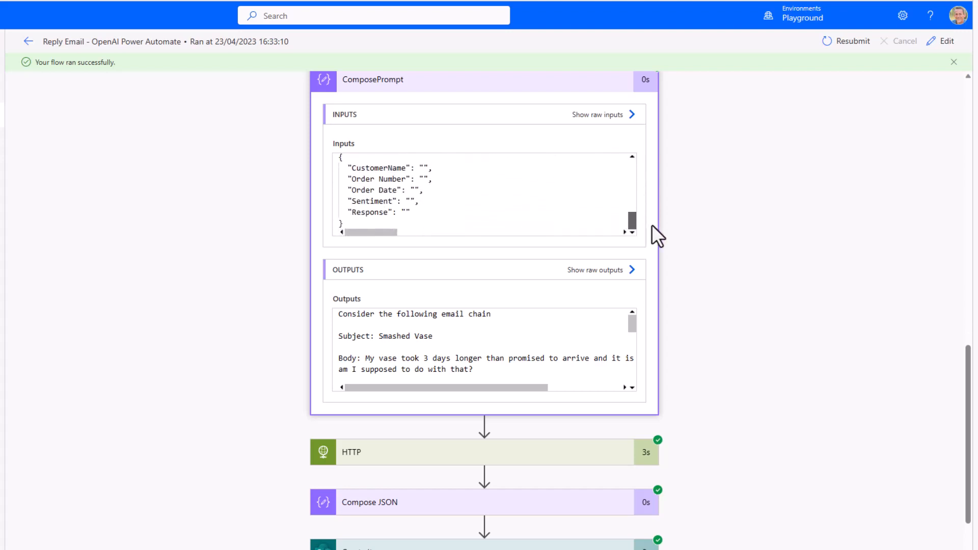
{"action": "scroll", "scroll_direction": "down", "scroll_amount": 3}
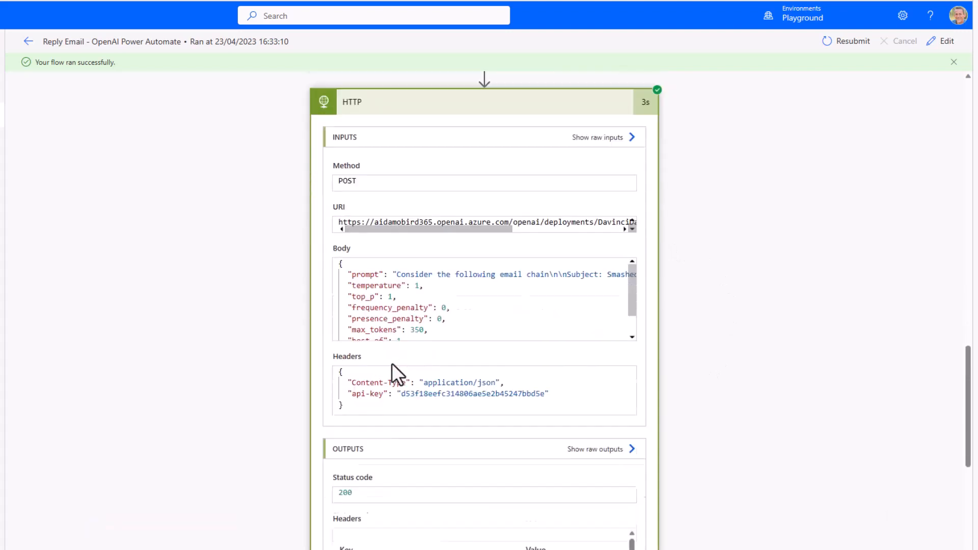
{"action": "scroll", "scroll_direction": "down", "scroll_amount": 3}
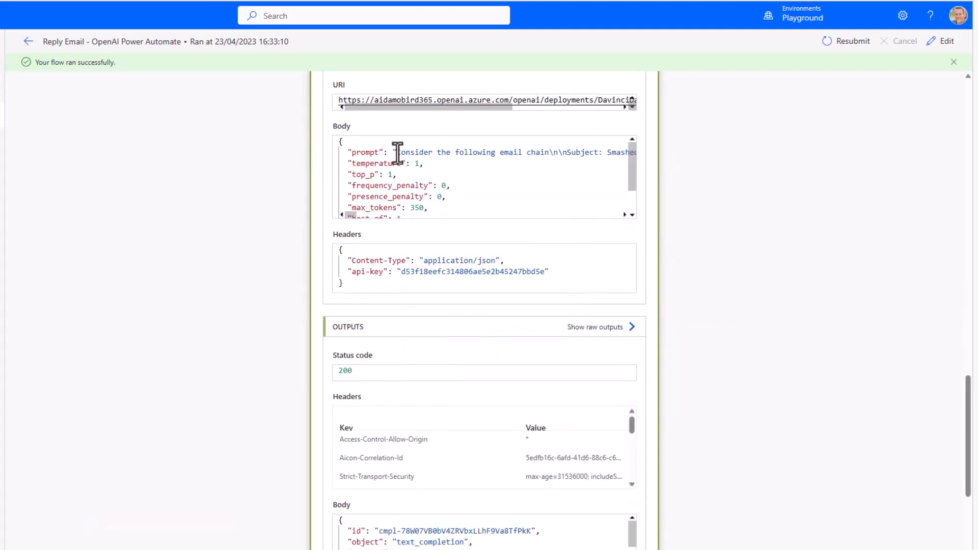
{"action": "scroll", "scroll_direction": "down", "scroll_amount": 3}
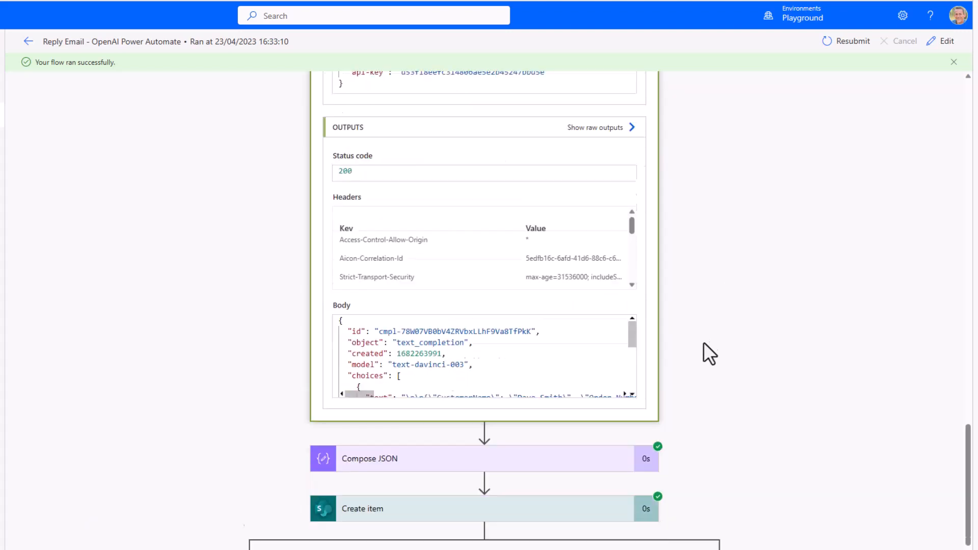
{"action": "scroll", "scroll_direction": "down", "scroll_amount": 3}
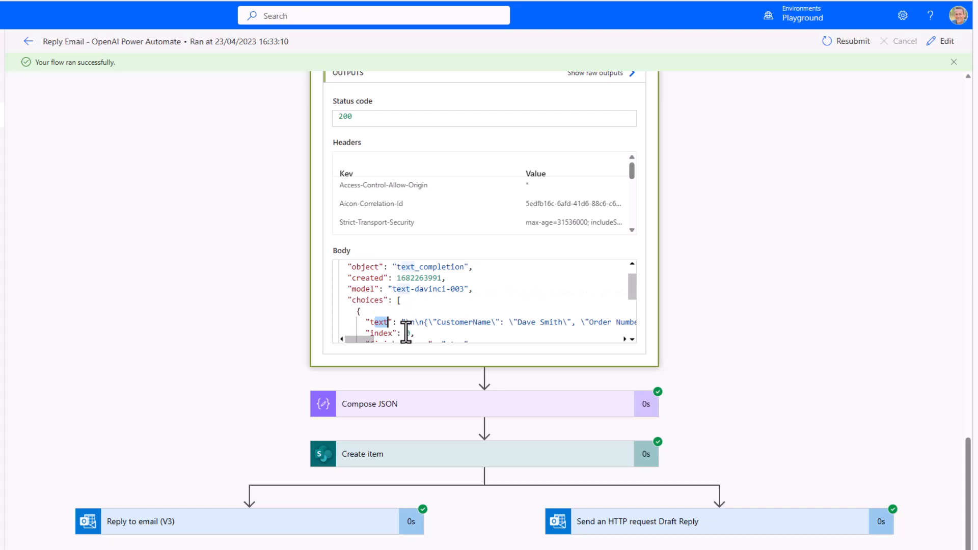
{"action": "scroll", "scroll_direction": "up", "scroll_amount": 3}
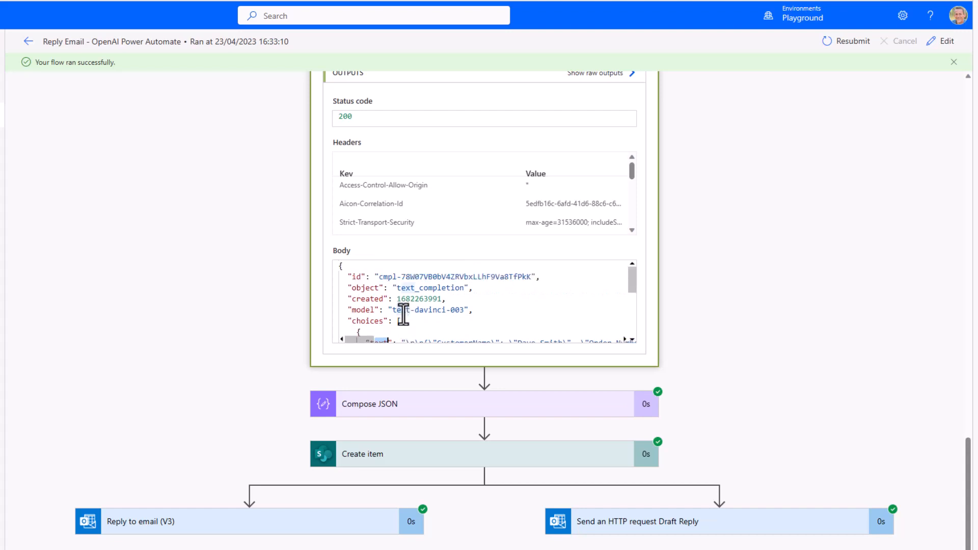
{"action": "double_click", "coordinate": [367, 320]}
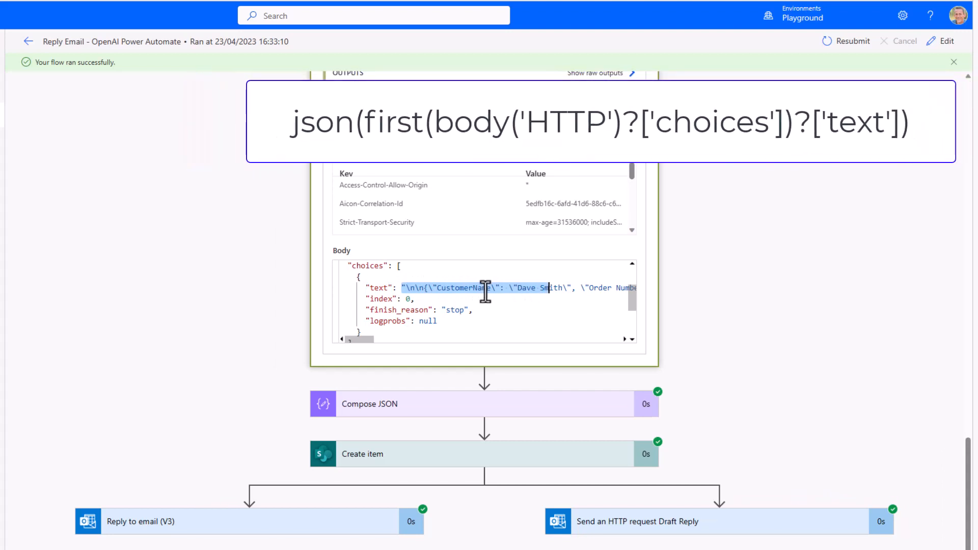
{"action": "double_click", "coordinate": [463, 287]}
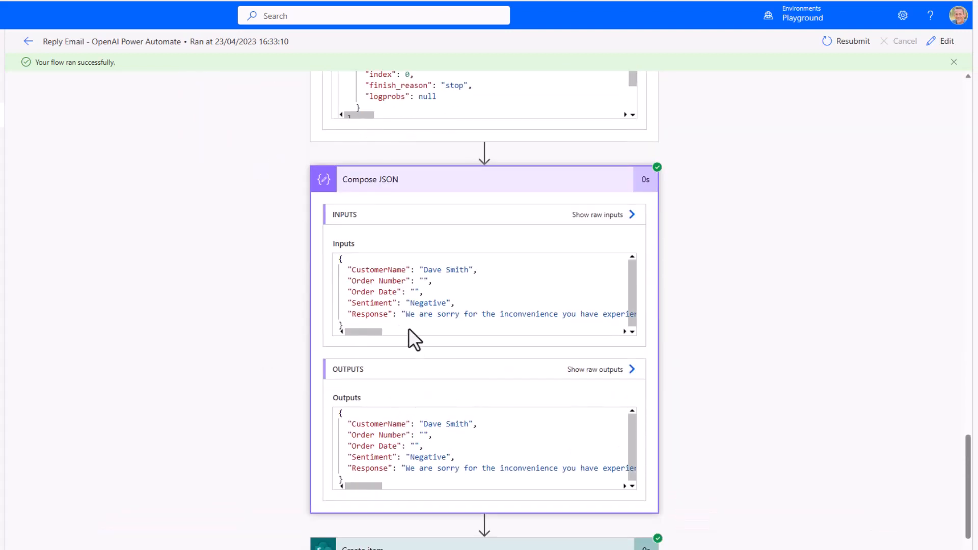
{"action": "mouse_move", "coordinate": [369, 271]}
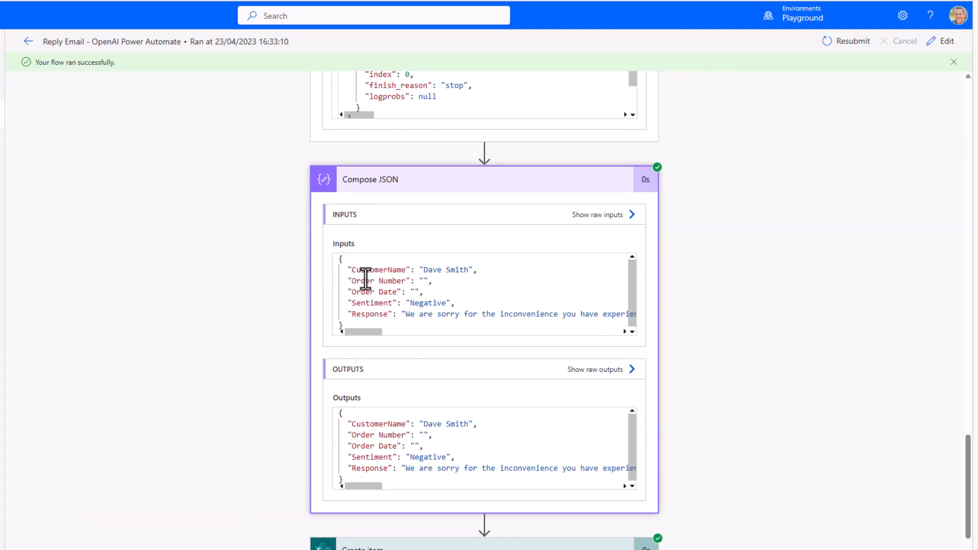
Review the Compose JSON and reply steps, then switch to the Azure OpenAI completions playground.
{"action": "scroll", "scroll_direction": "down", "scroll_amount": 3}
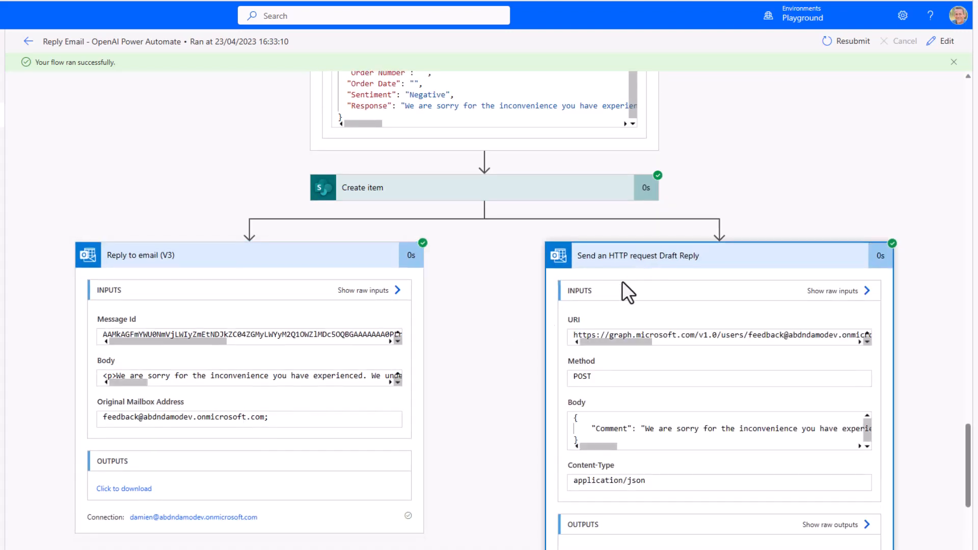
{"action": "mouse_move", "coordinate": [627, 380]}
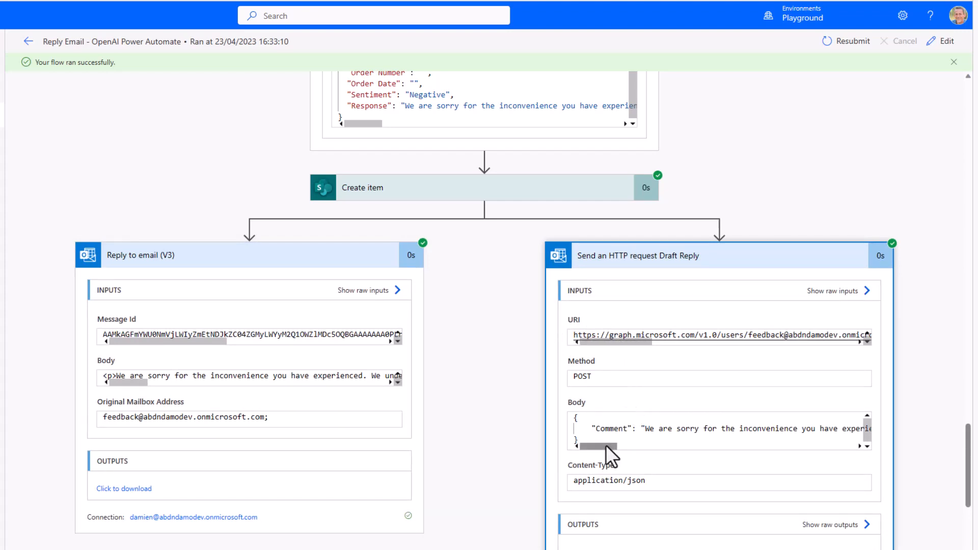
{"action": "left_click", "coordinate": [204, 8]}
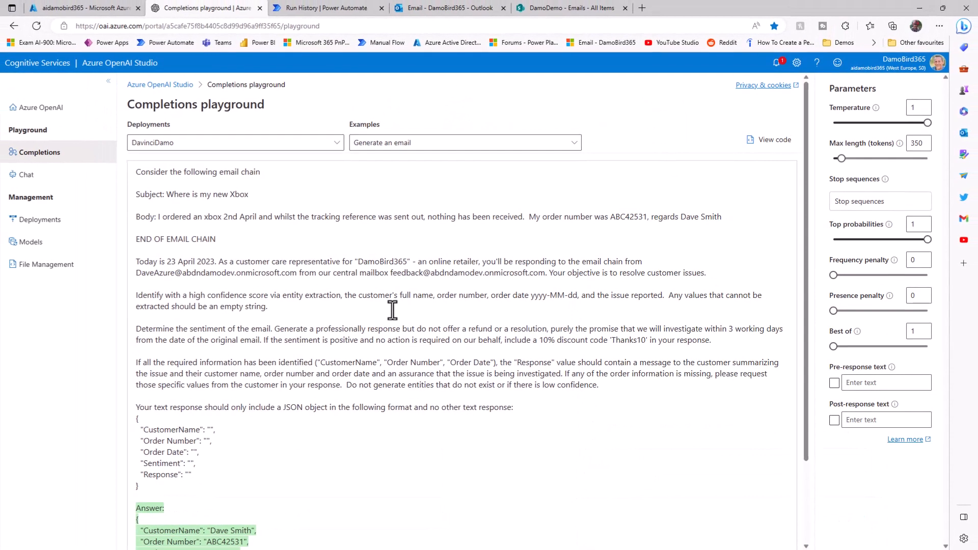